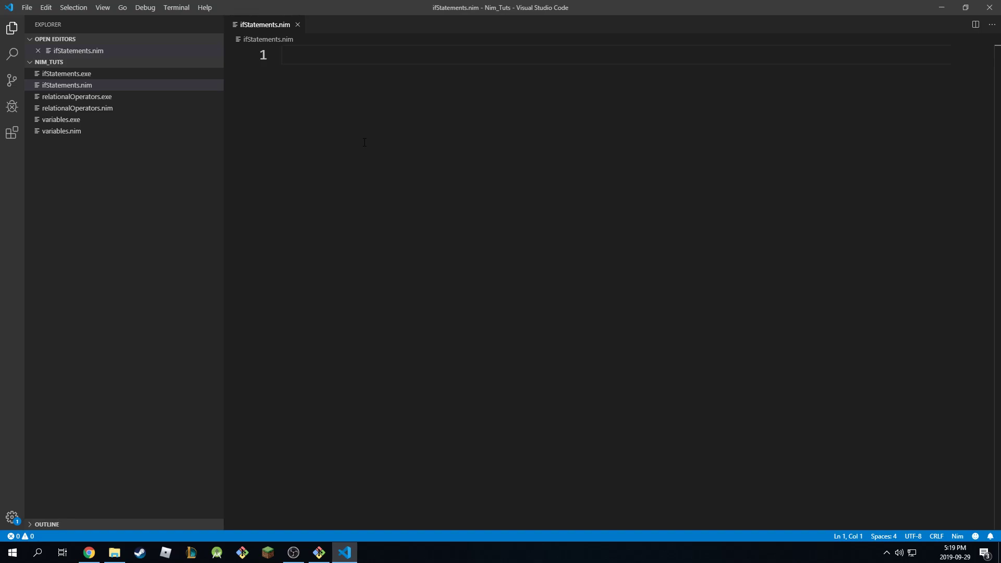
Step: Write the header line 'if condition:' with the word condition typed inside the parentheses
text(if)
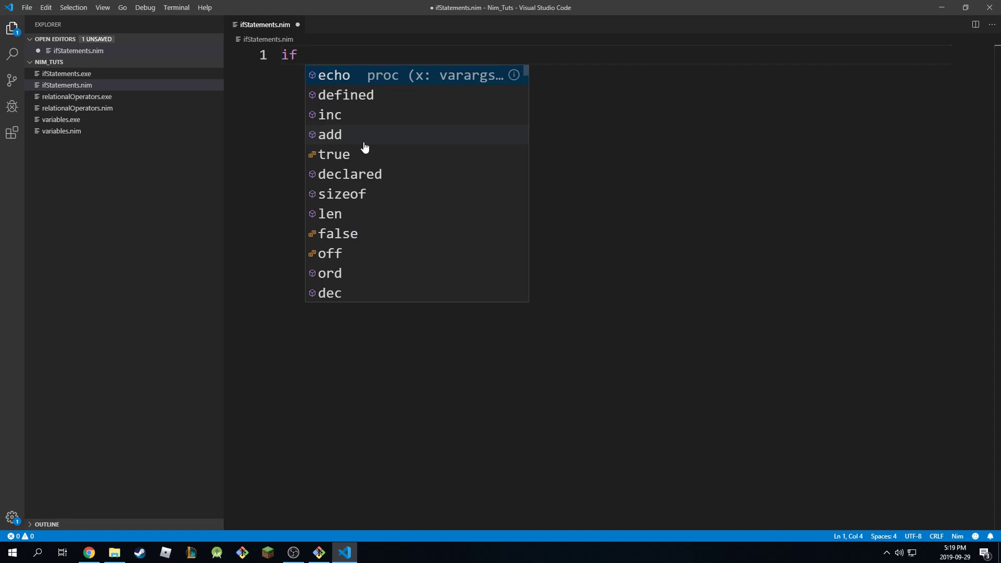
text(())
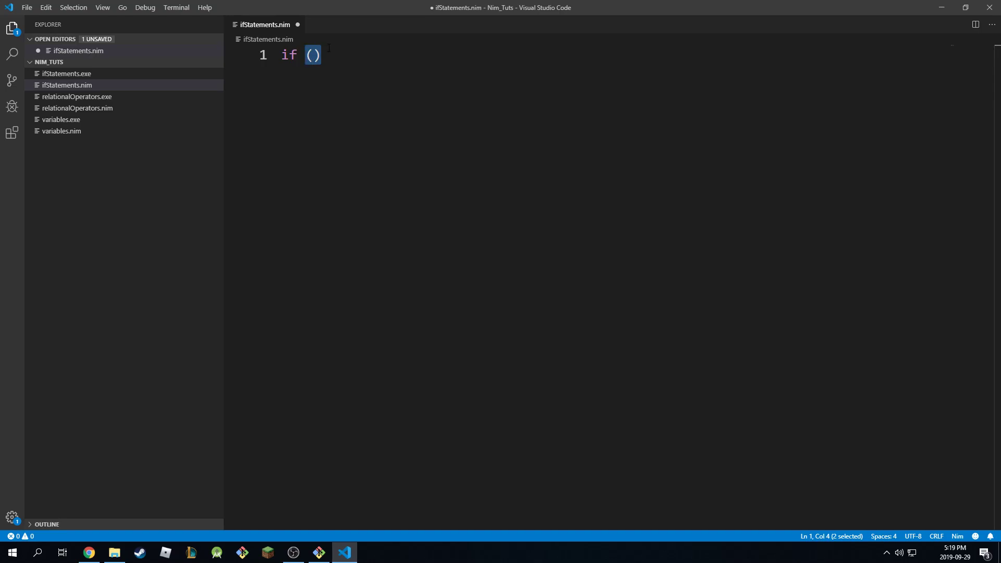
click(322, 55)
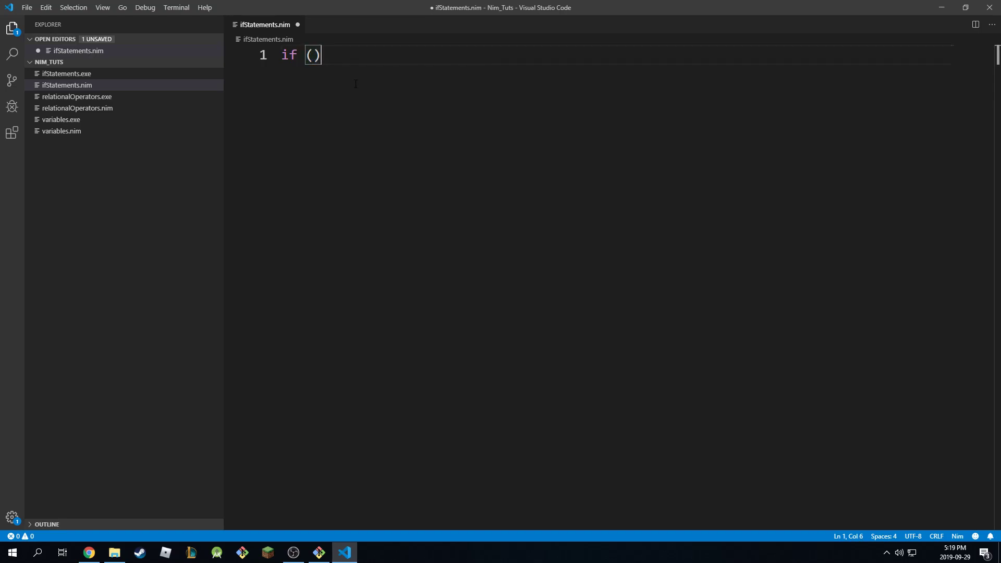
key(Left)
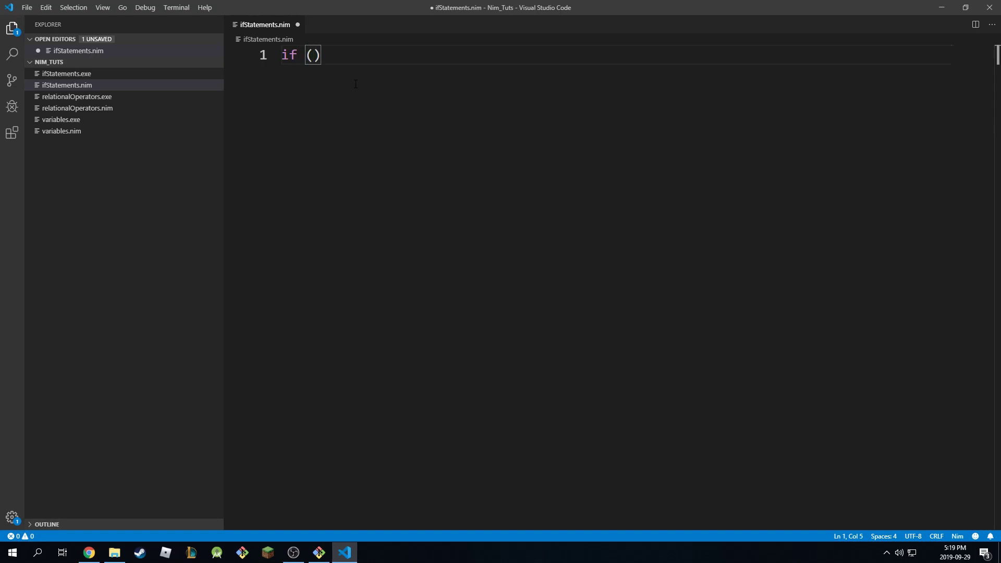
text(co)
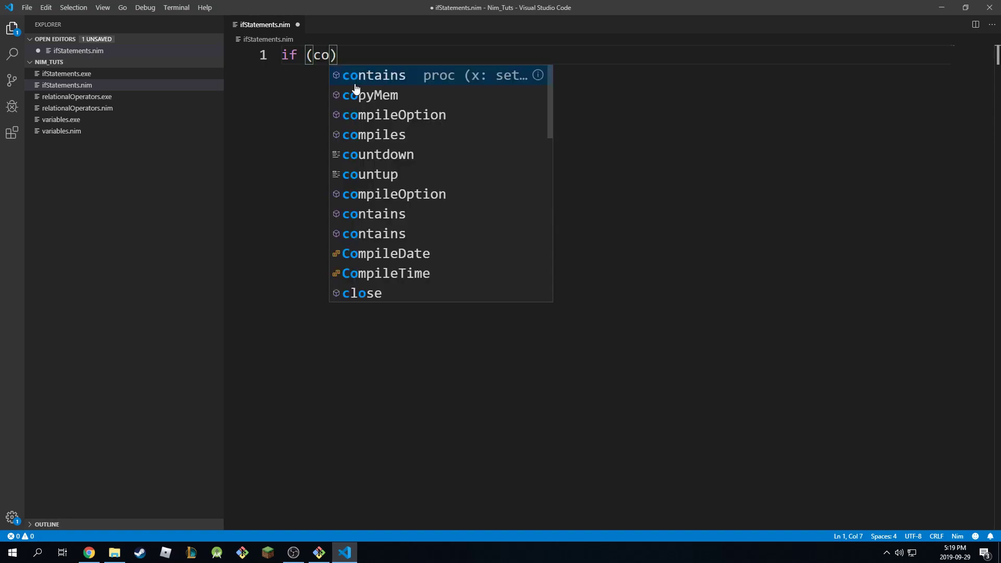
text(ndiy)
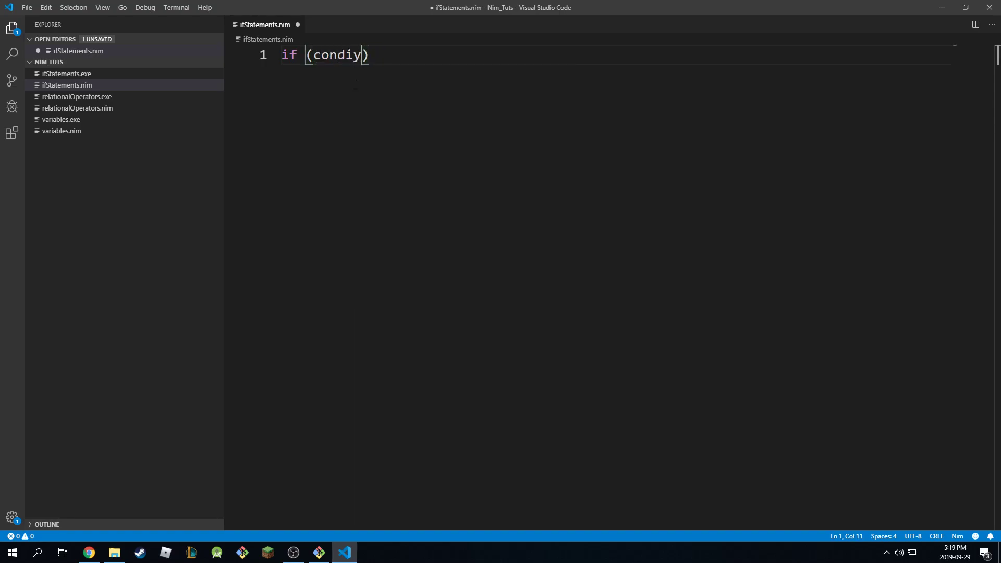
text(tion:)
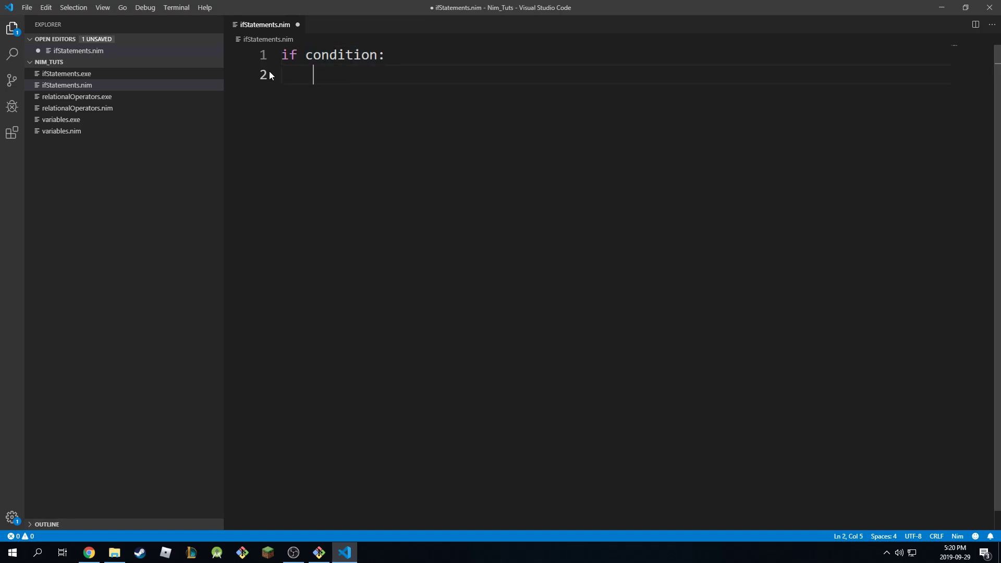
mouse_move(303, 42)
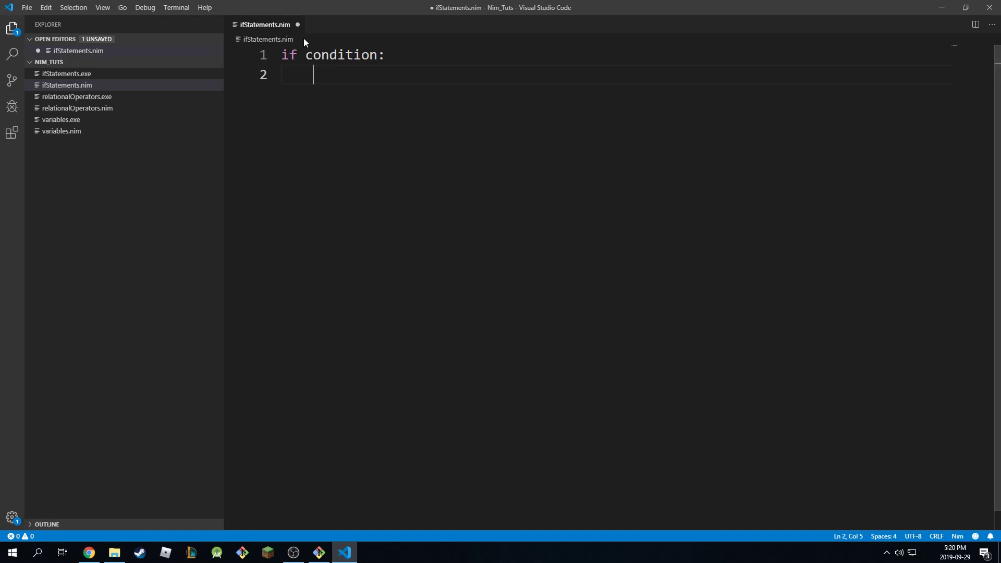
mouse_move(425, 91)
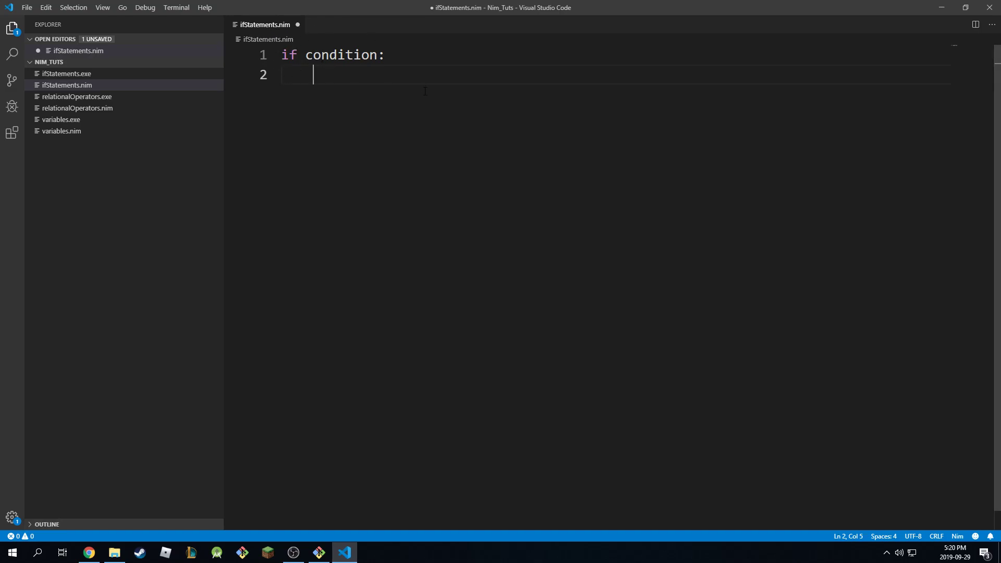
Step: Fill the if body with indented 'asdasd' placeholder lines and unindented ones below, then select everything
text(asdasd a)
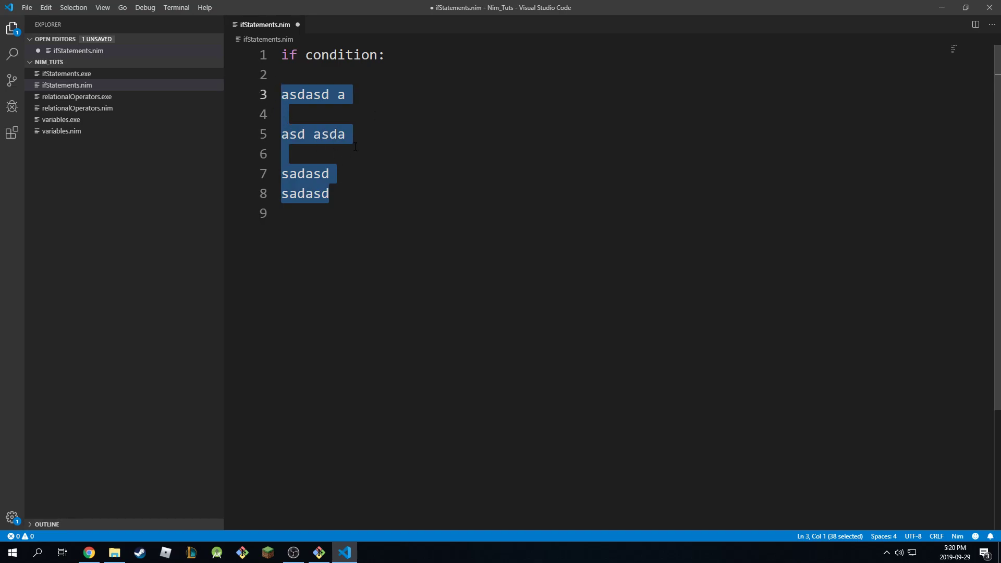
key(Enter)
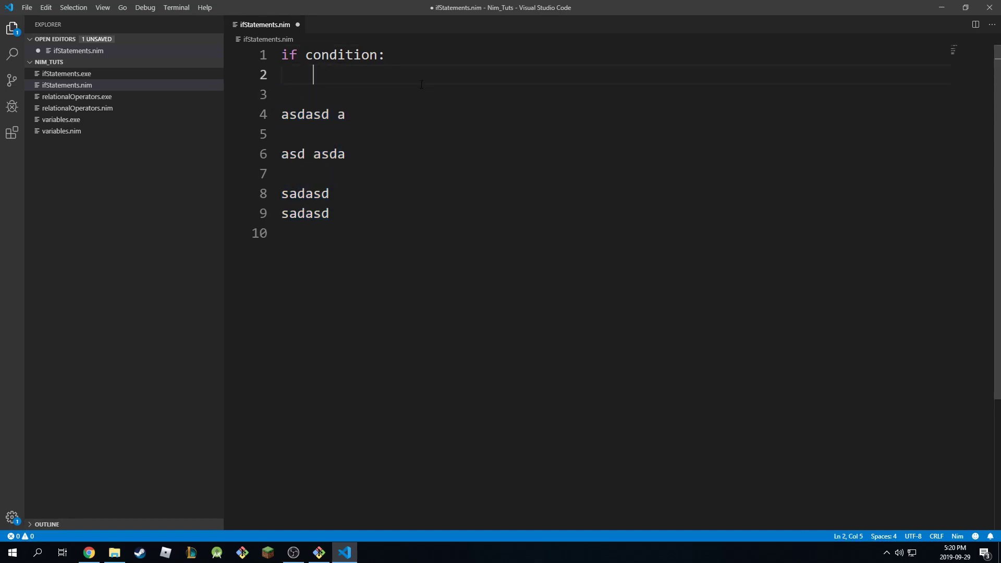
mouse_move(217, 57)
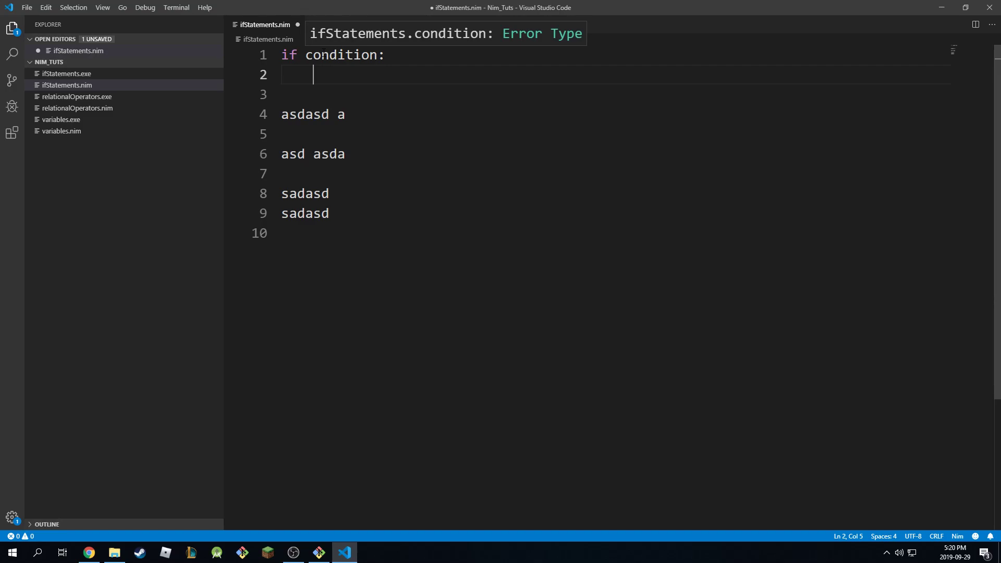
text(adasdas)
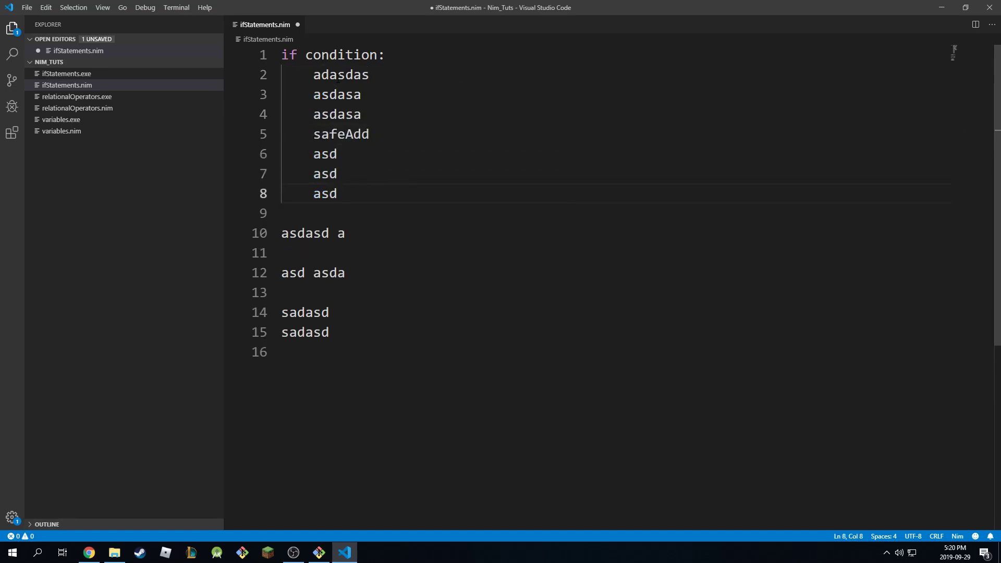
drag(313, 75, 337, 194)
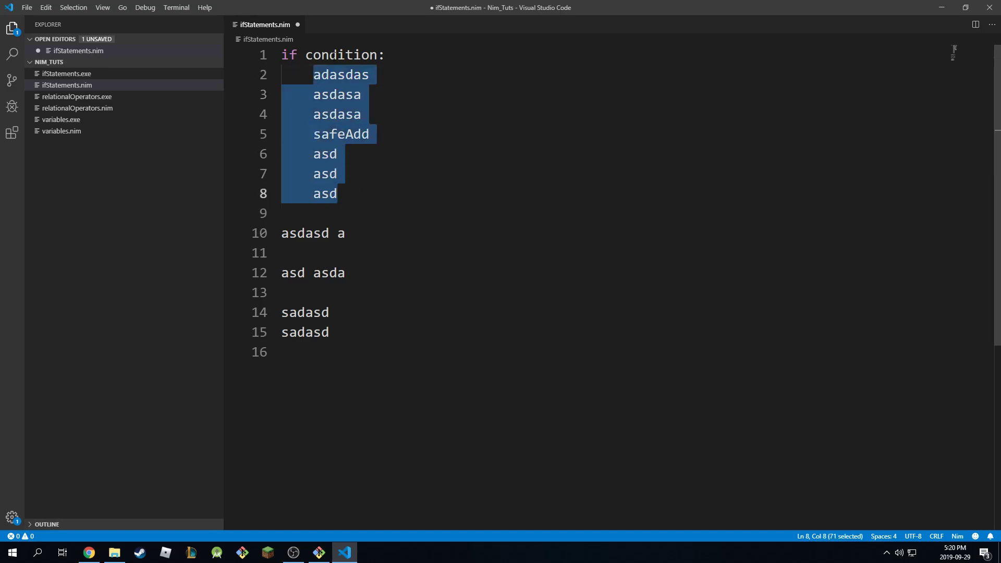
click(325, 54)
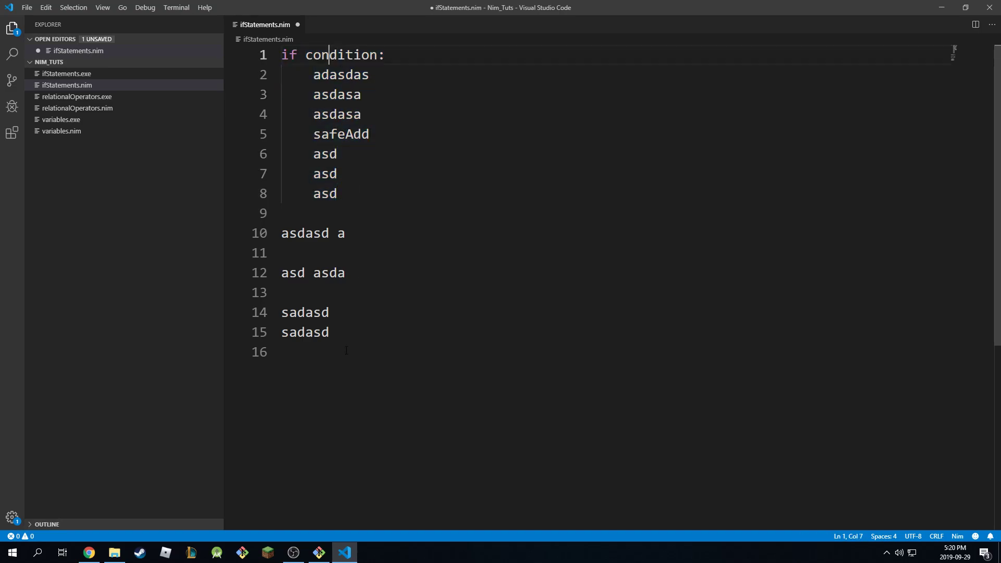
key(ctrl+a)
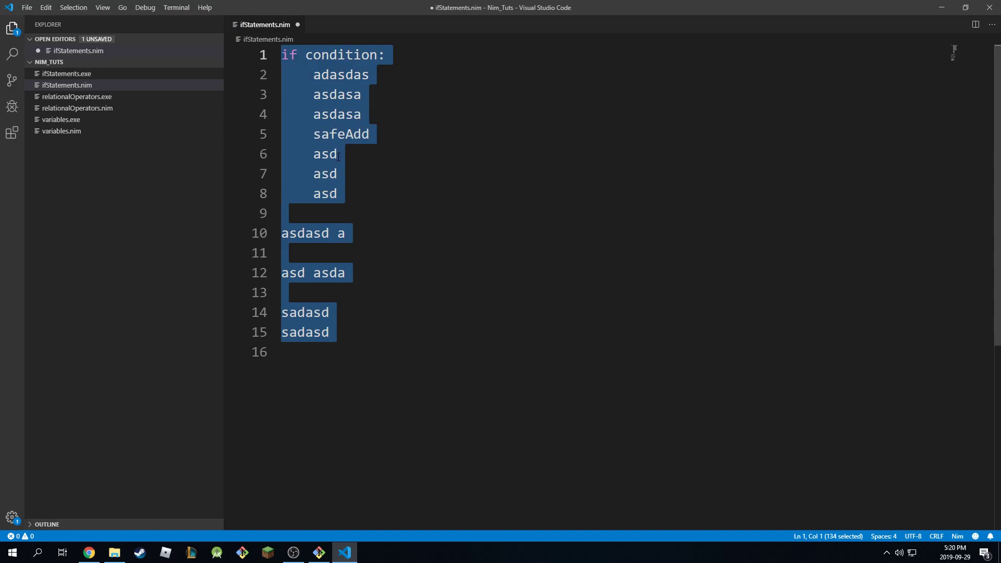
Step: Declare var temp = 35 and var humidity = 80 with a '# 70%' comment between them
text(var)
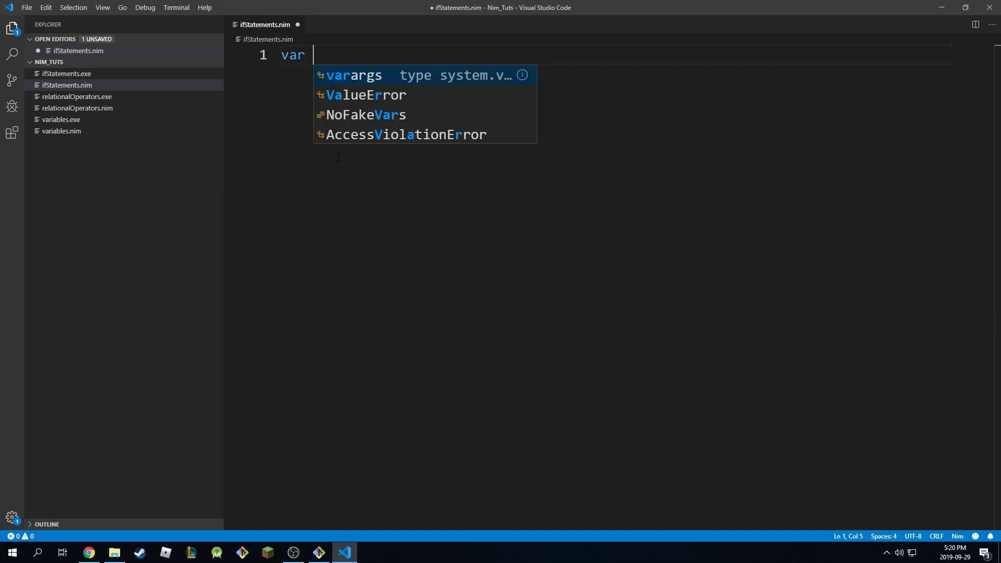
text(temp)
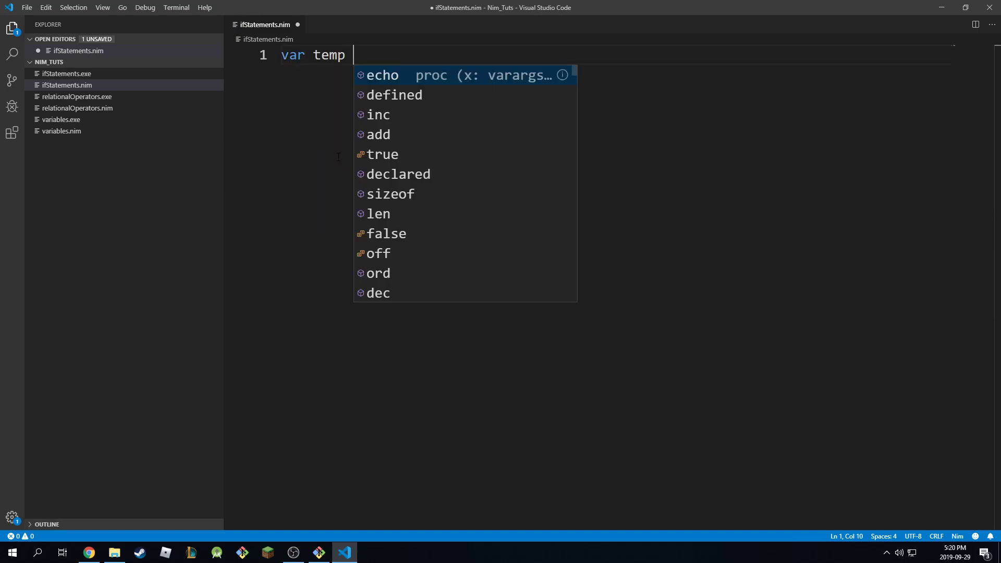
text(= 35)
text(var h)
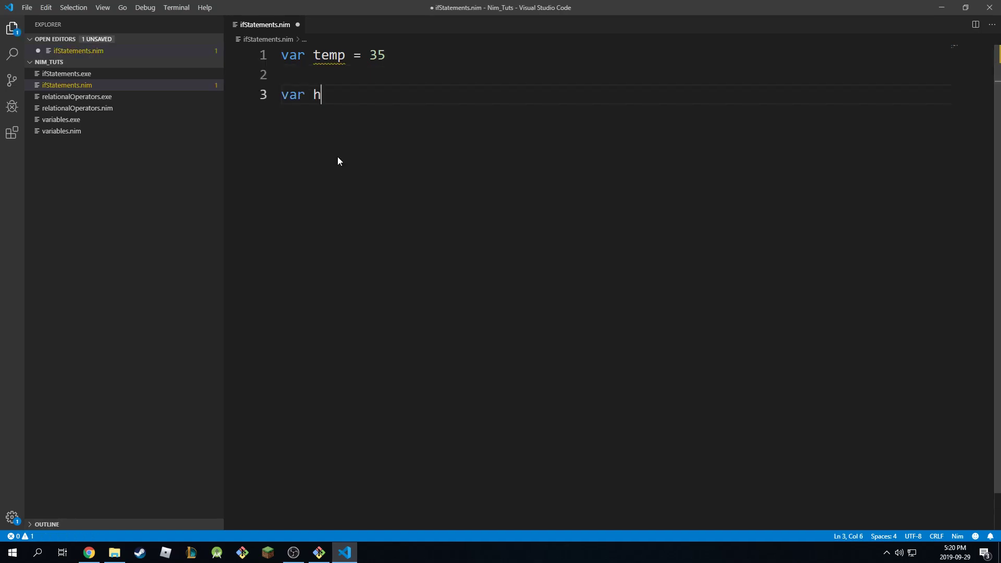
text(umidity =)
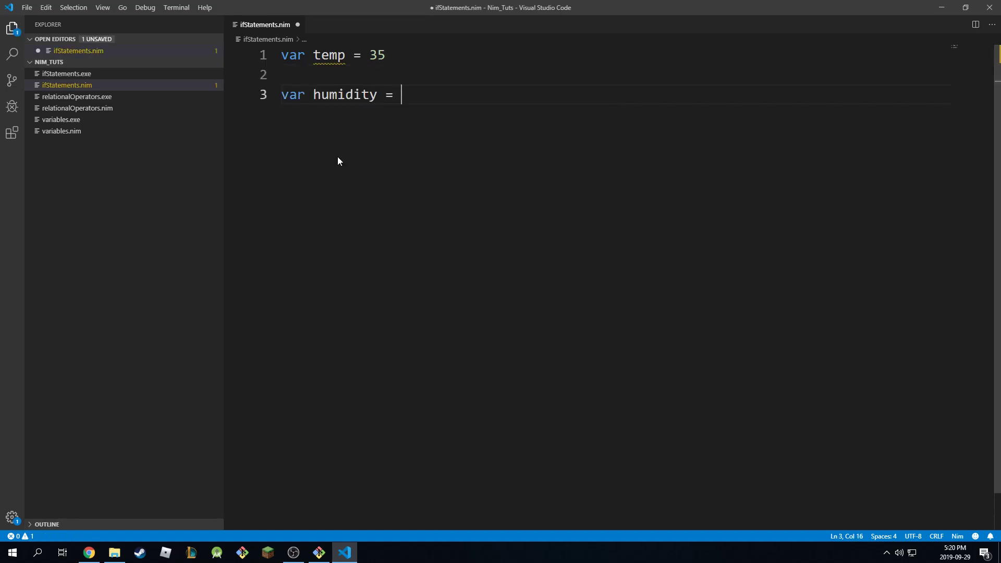
text(70)
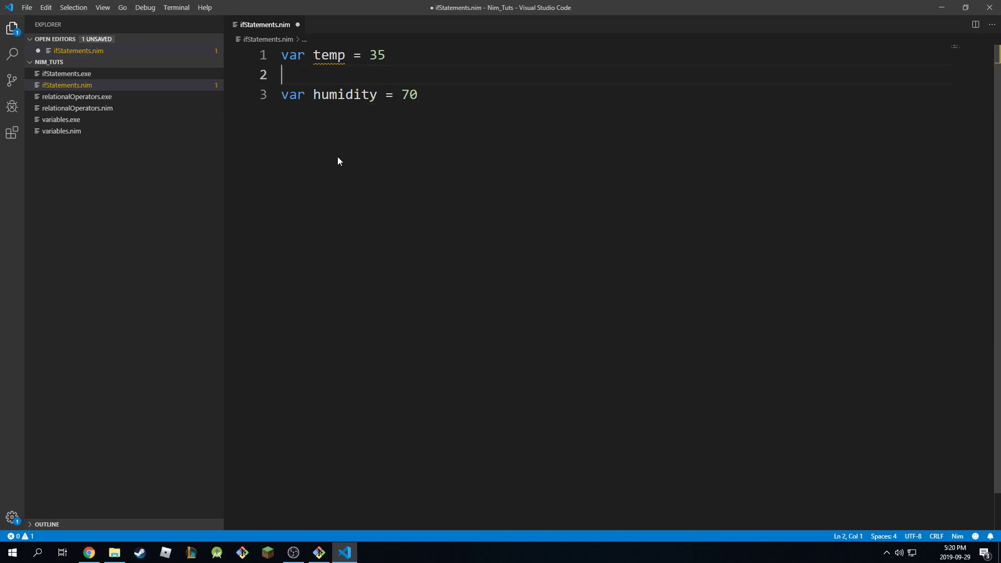
text(# 70%)
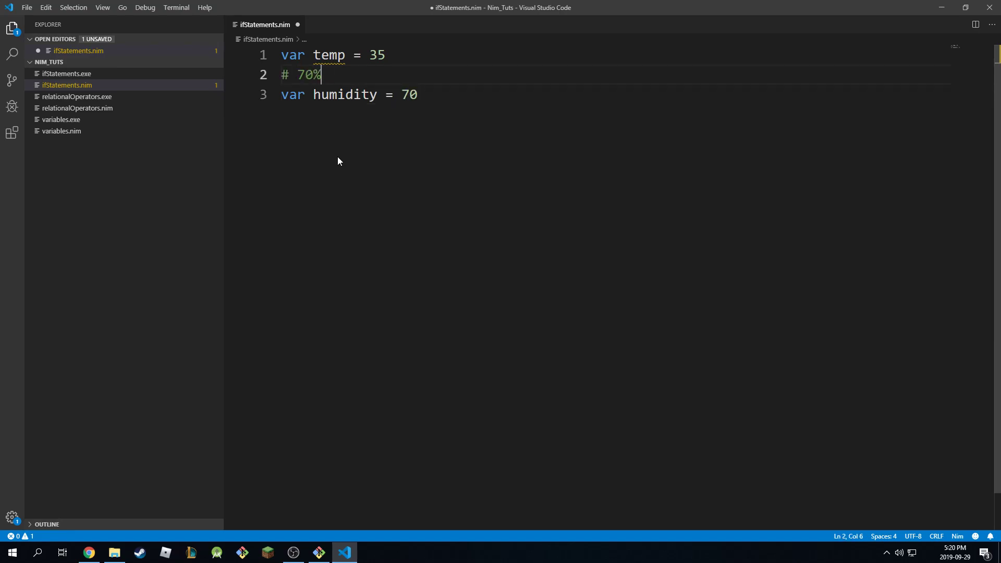
click(386, 95)
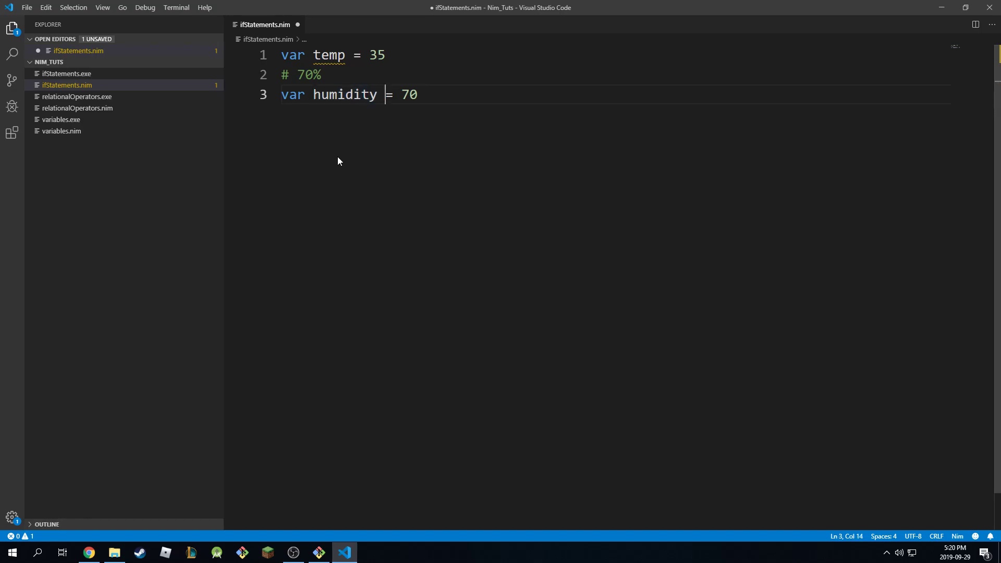
text(80)
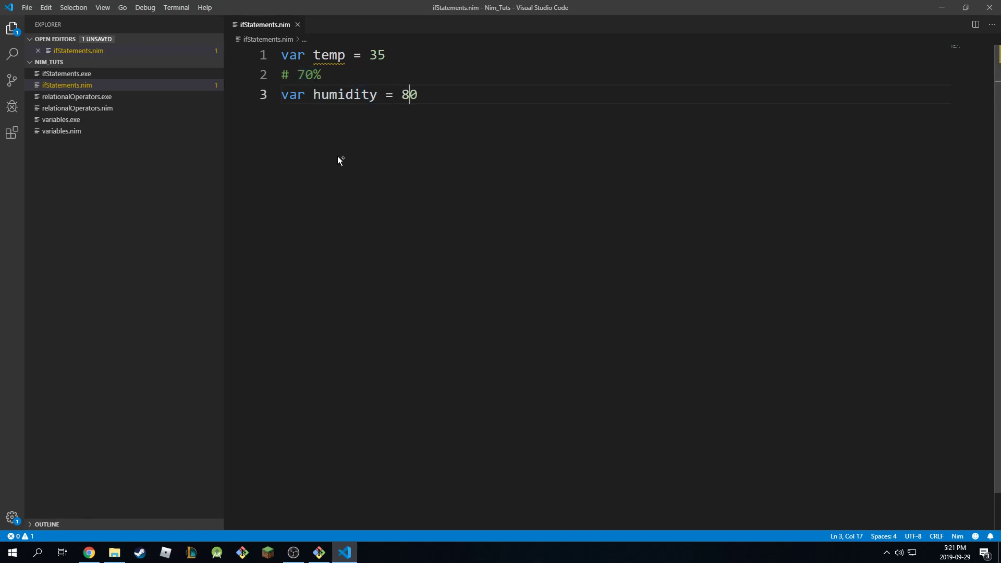
key(Enter)
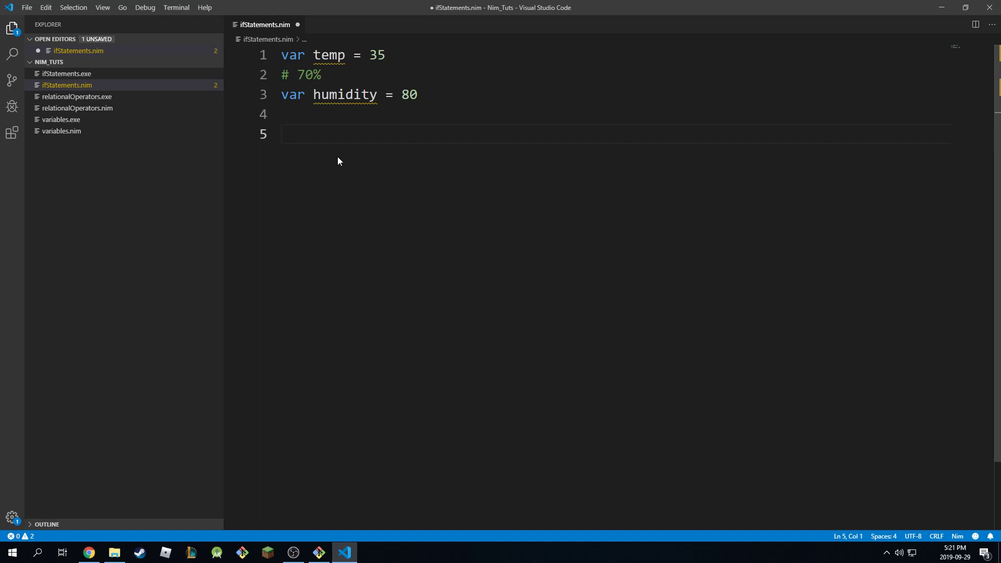
Step: Write the condition line 'if (temp >= 35):' below the variables
text(if (temp >=)
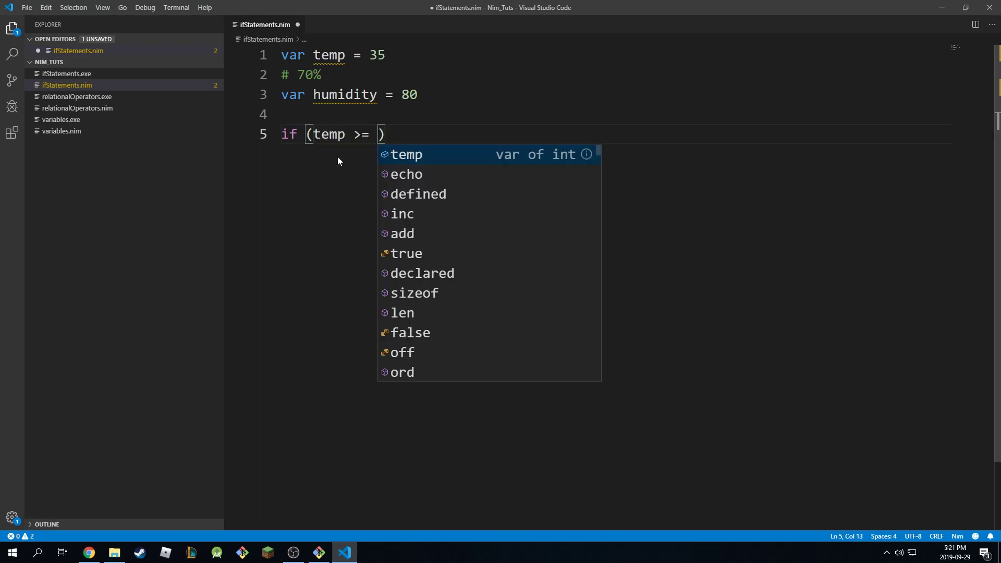
key(Escape)
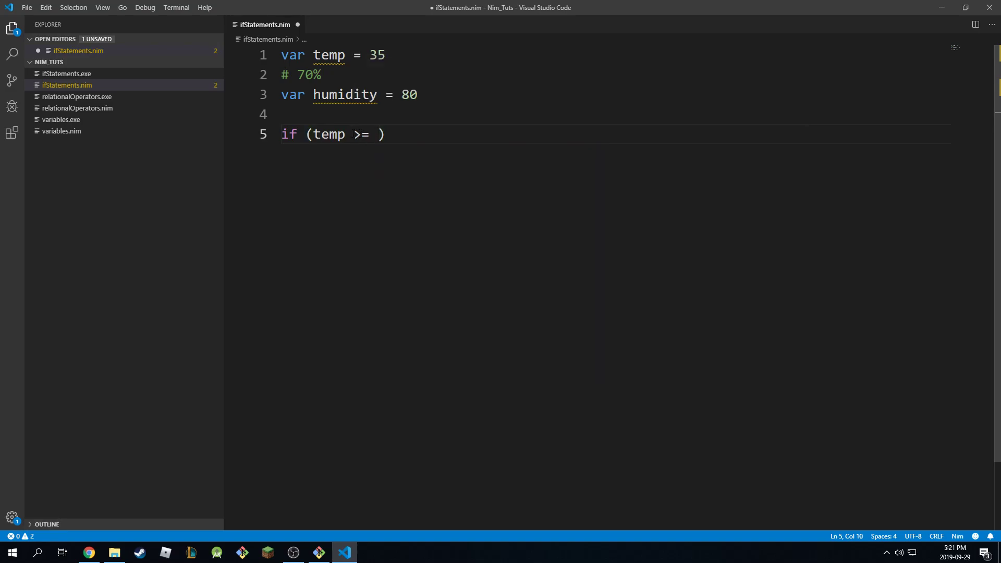
double_click(362, 135)
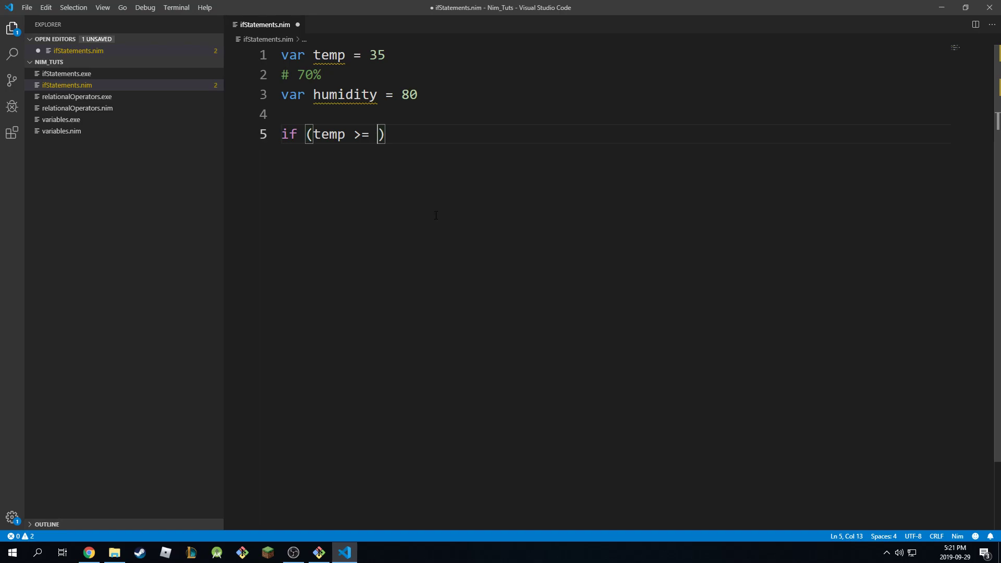
text(t)
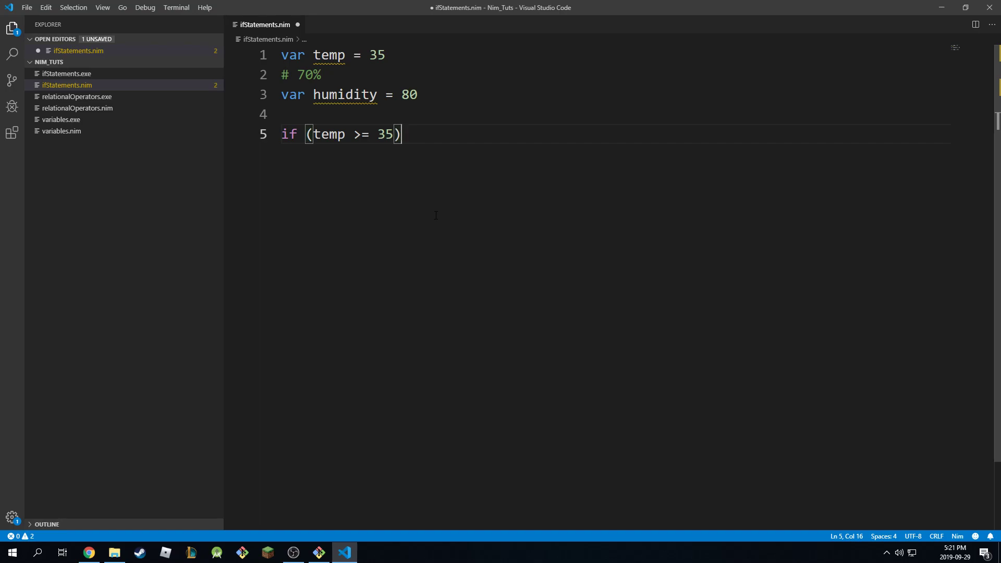
text(:)
text(echo)
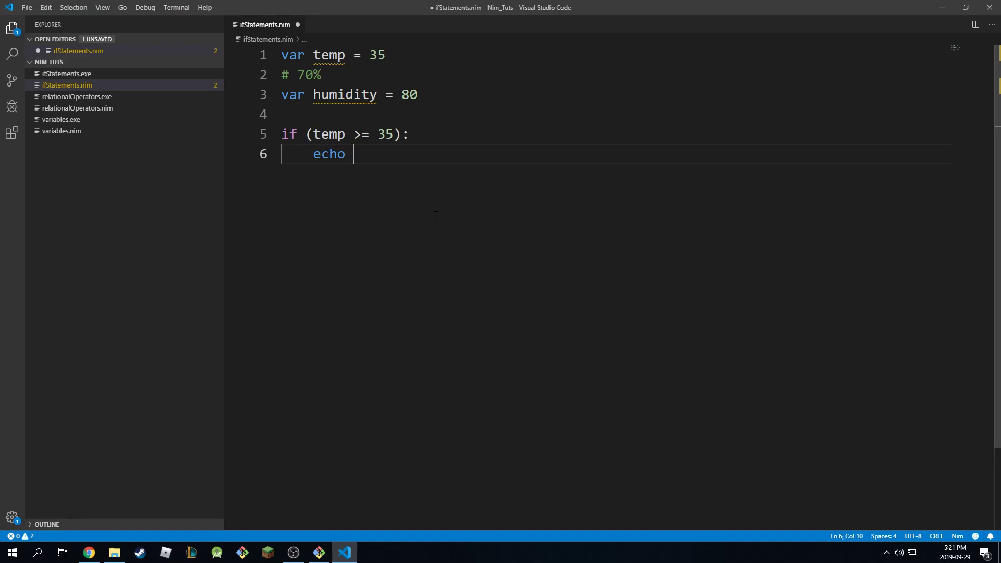
Step: Add echo "It's hot outside." inside the branch and save the file
text("It's ")
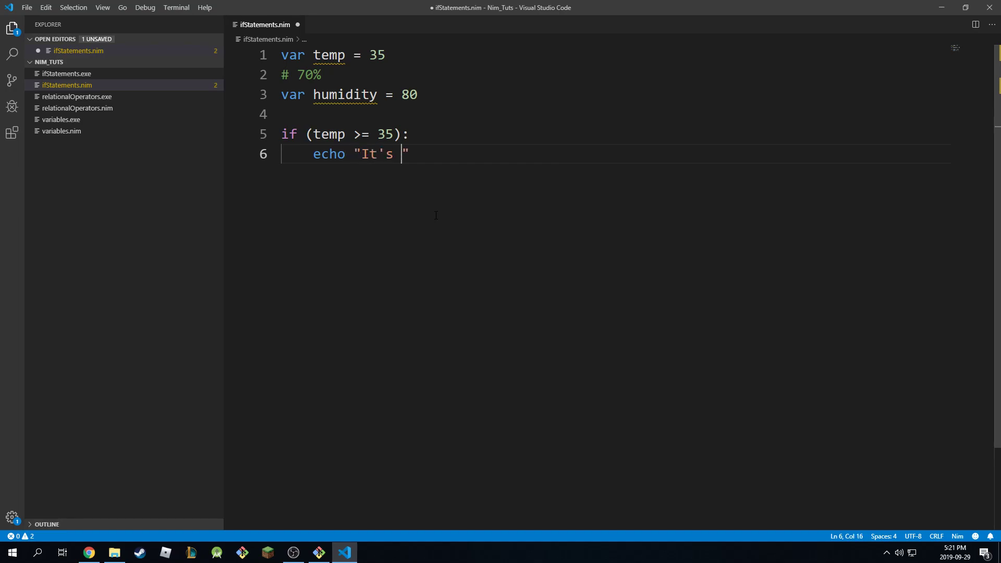
text(hot)
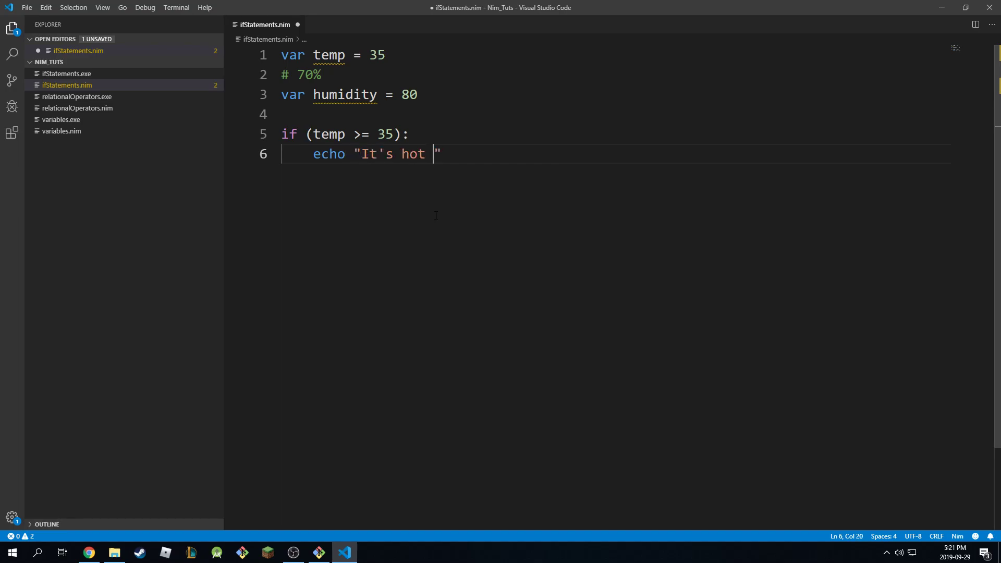
text(outside.)
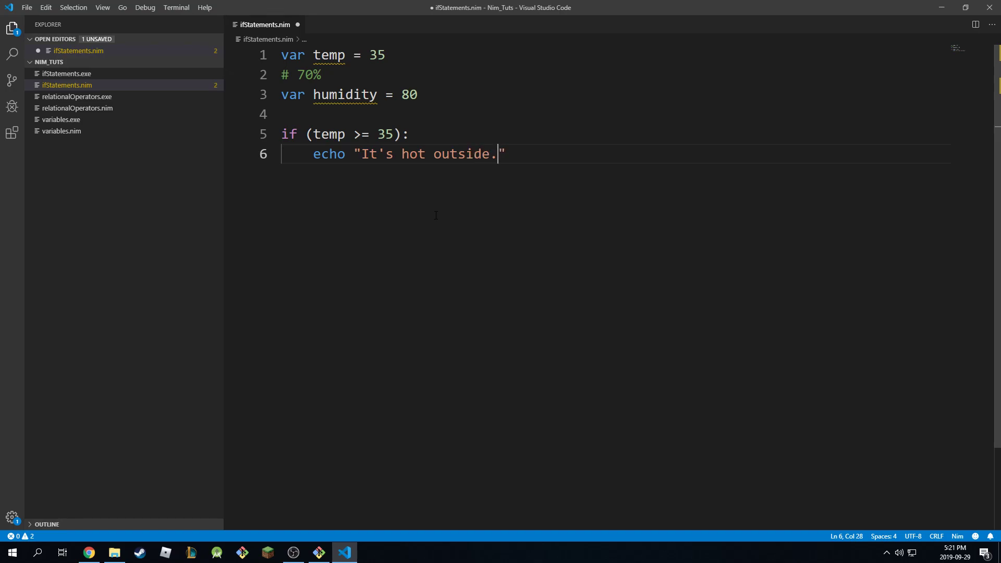
key(ctrl+s)
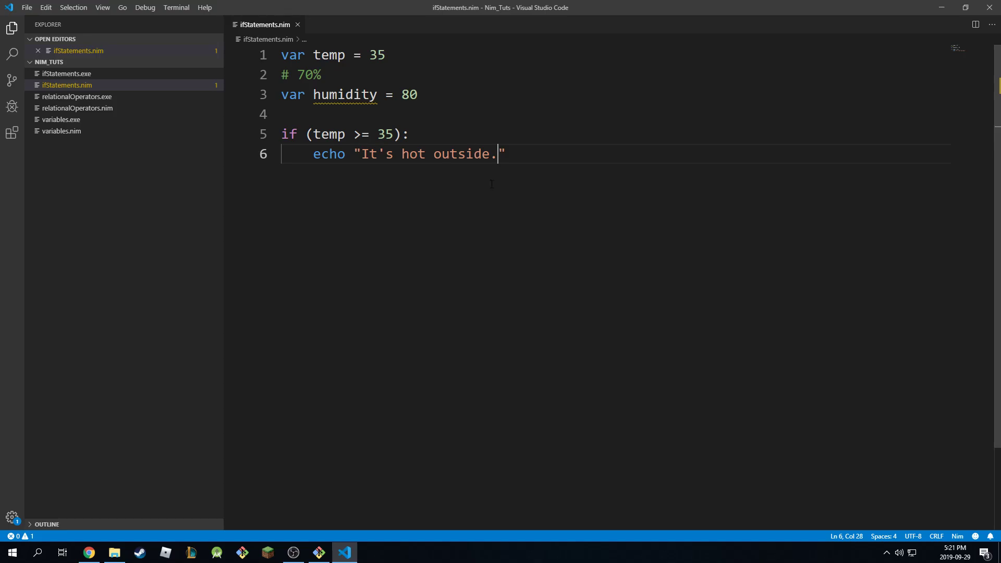
click(318, 553)
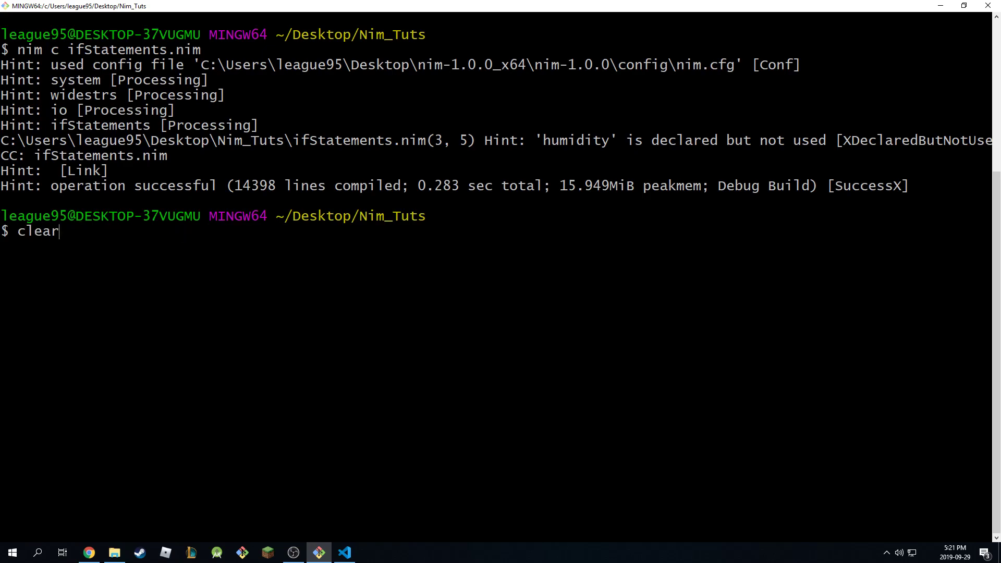
Step: Run ./ifStatements.exe in Git Bash, printing "It's hot outside.", and return to the editor
key(Return)
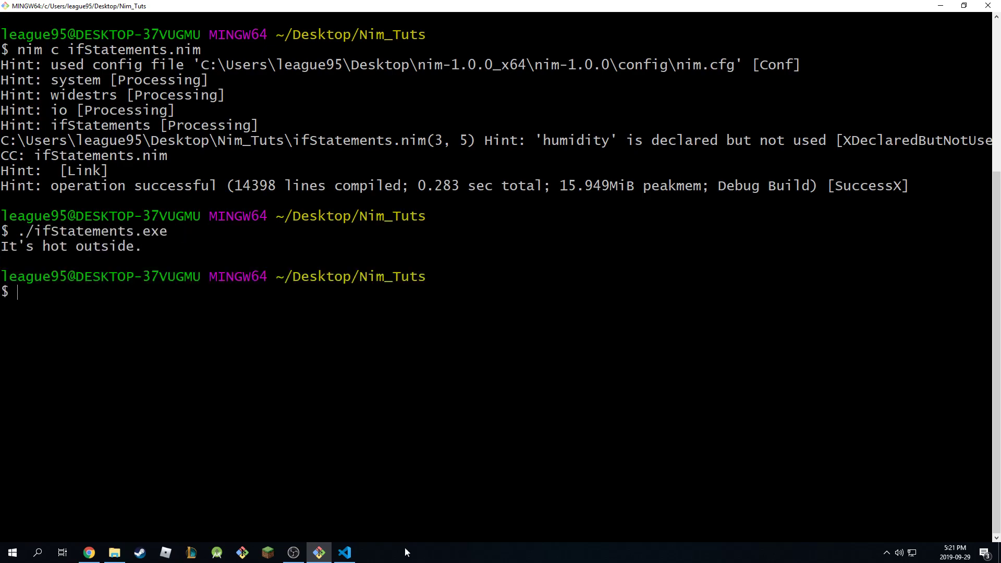
click(343, 553)
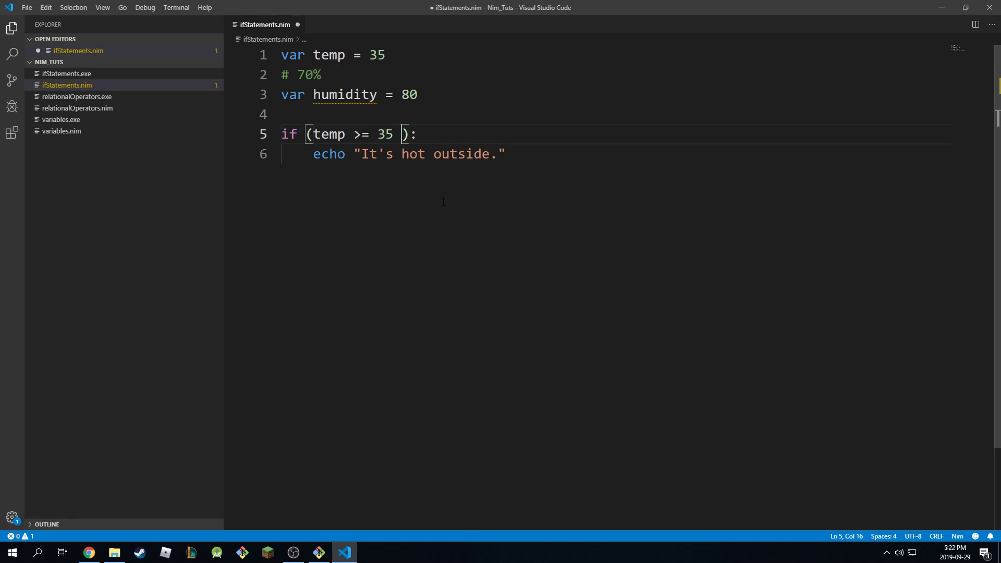
Step: Extend the condition to 'temp >= 35 and humidity >= 80' echoing "It's bad outside.", and save
text(and)
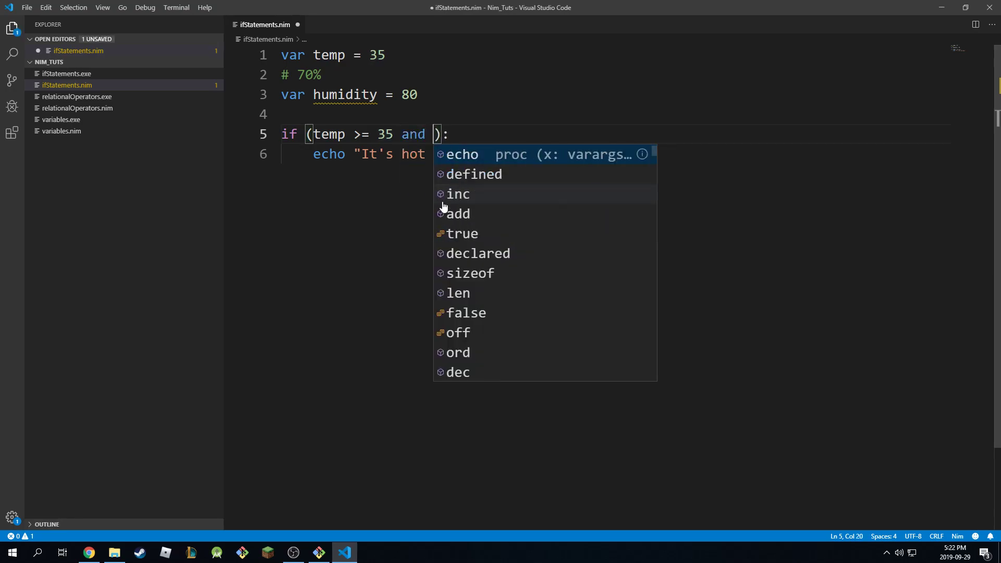
mouse_move(321, 306)
text(humidity > )
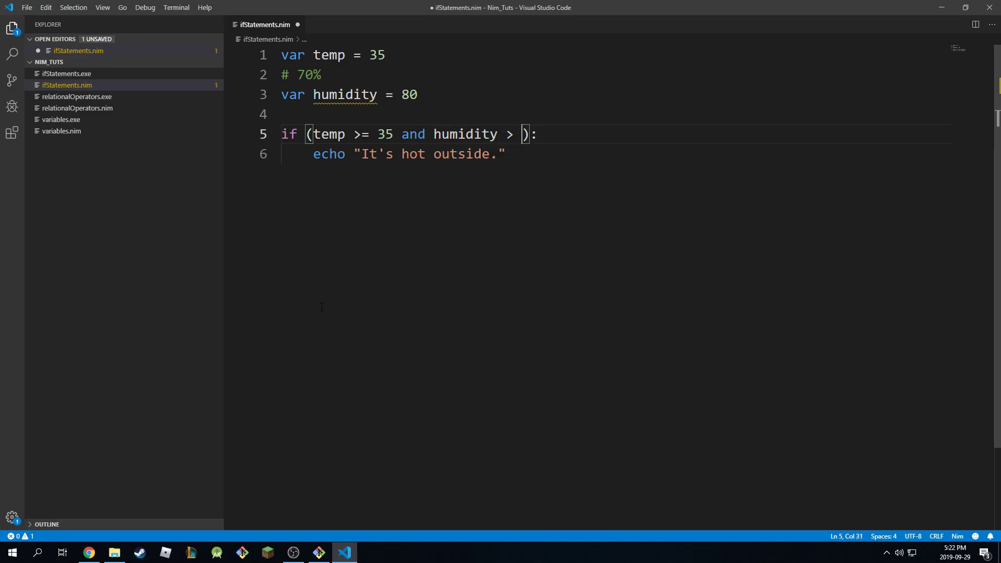
text(=)
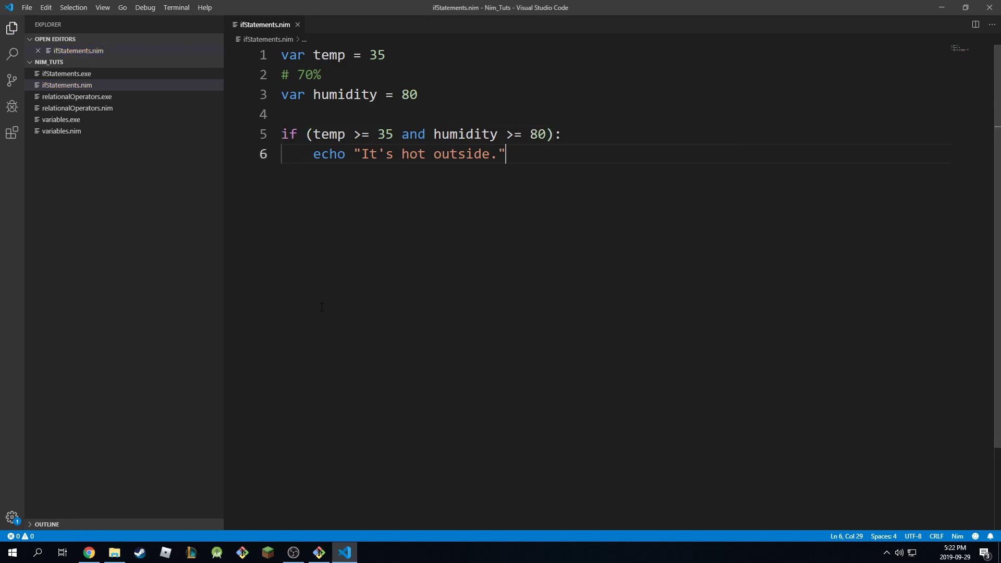
key(Backspace)
text(bad)
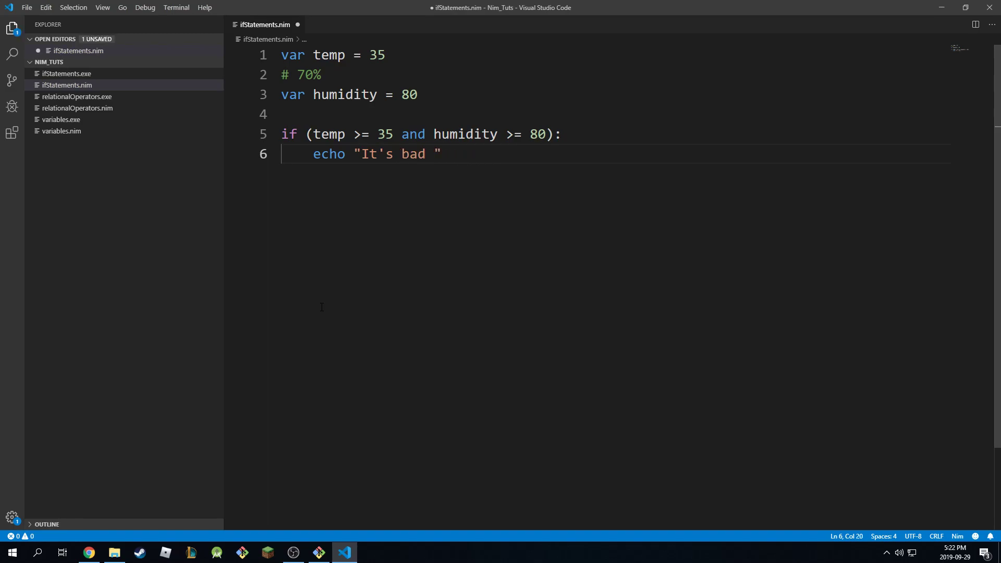
text(outside.)
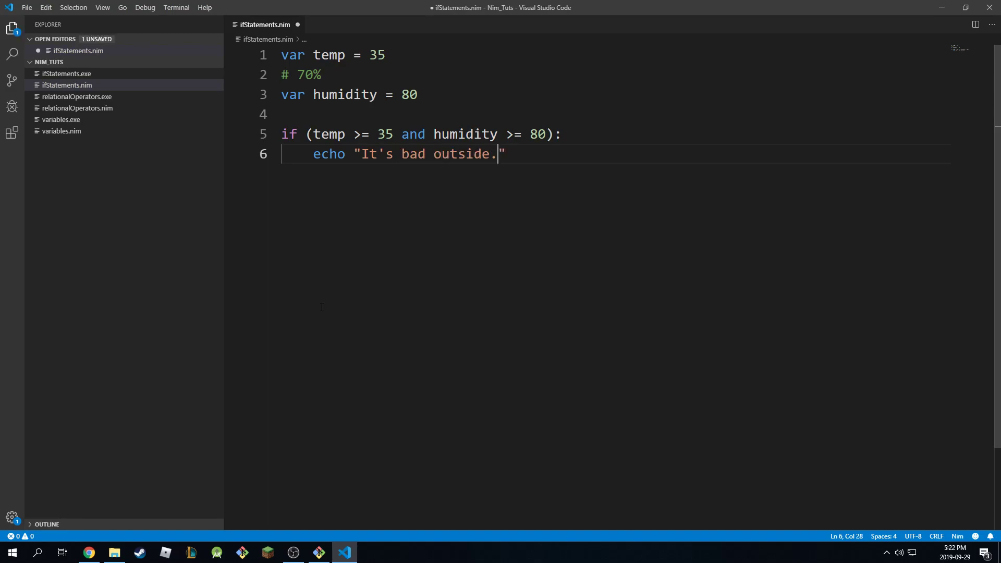
key(ctrl+s)
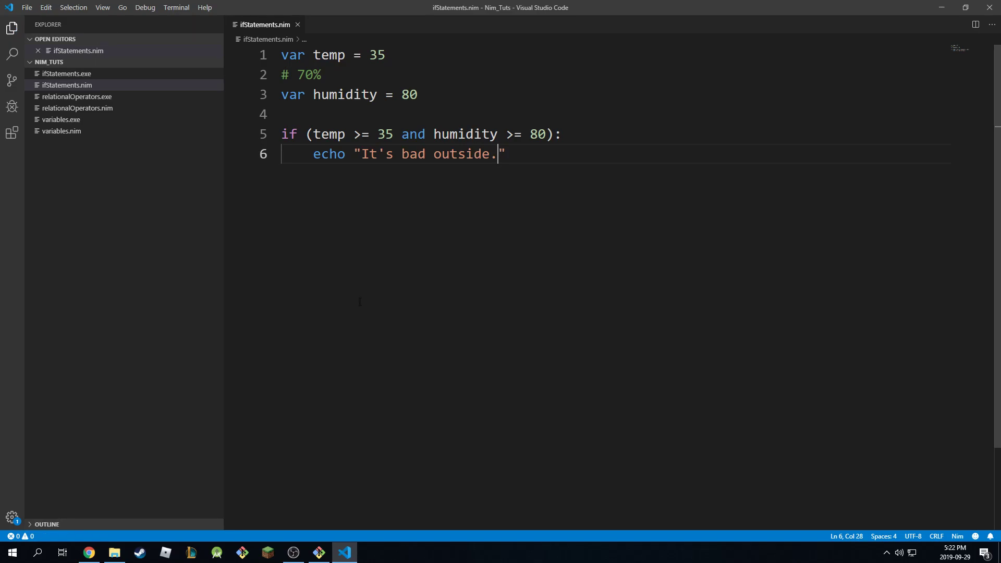
click(318, 553)
text(nim c ifStatements.nim)
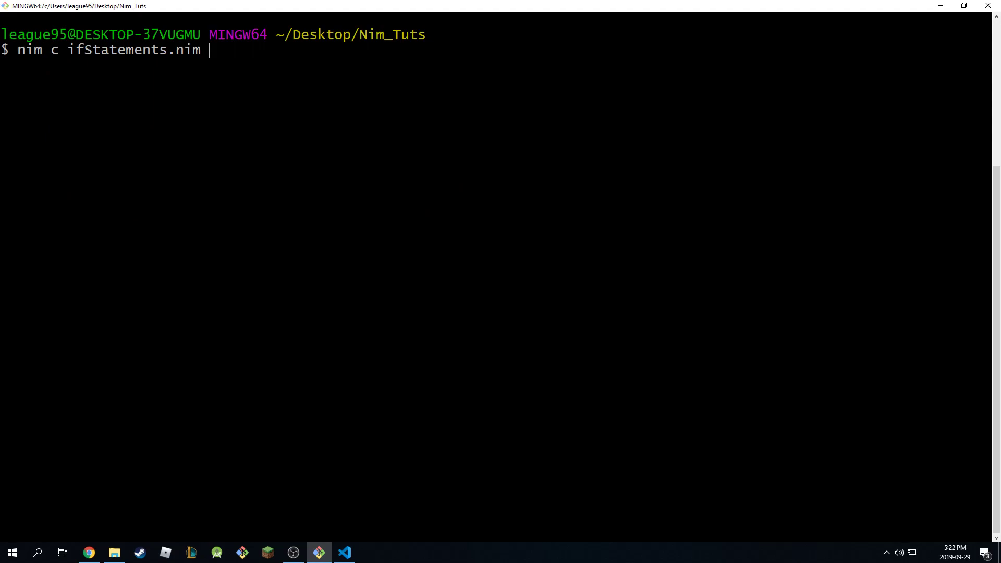
Step: Recompile and run ifStatements in Git Bash, printing "It's bad outside.", and return to the editor
key(Return)
text(c)
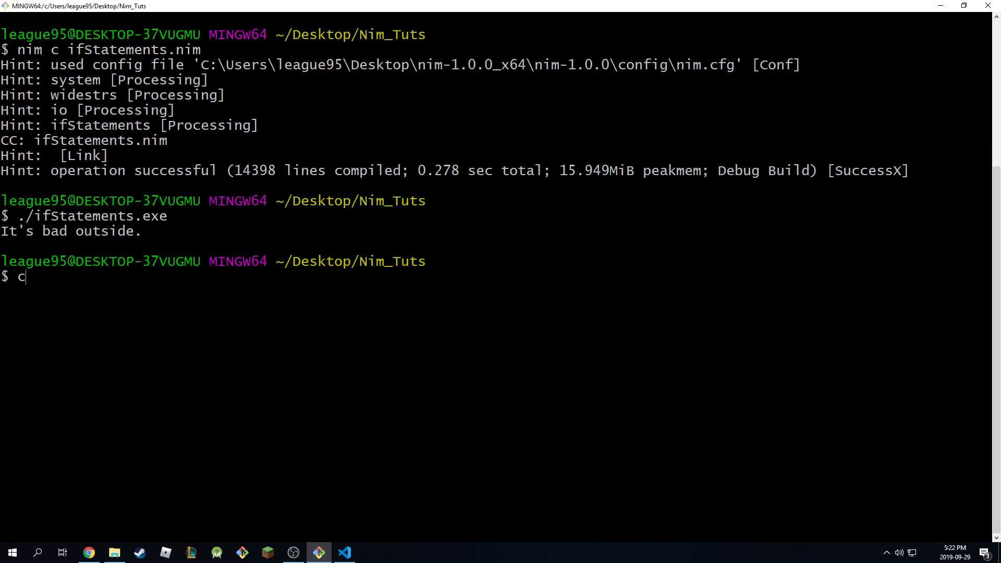
click(343, 553)
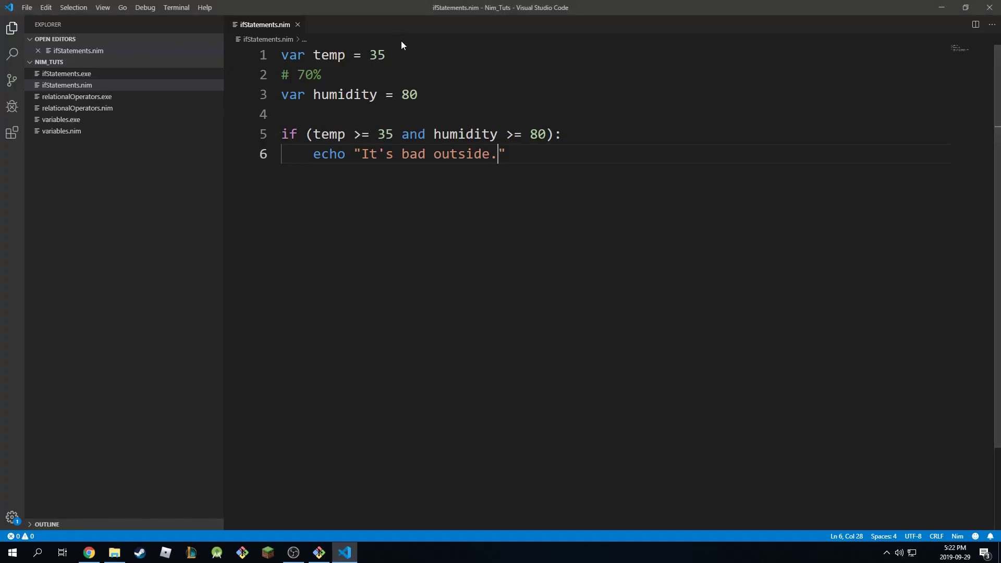
Step: Change the humidity check to 'humidity < 80', recompile and run it in Git Bash with no output
click(521, 134)
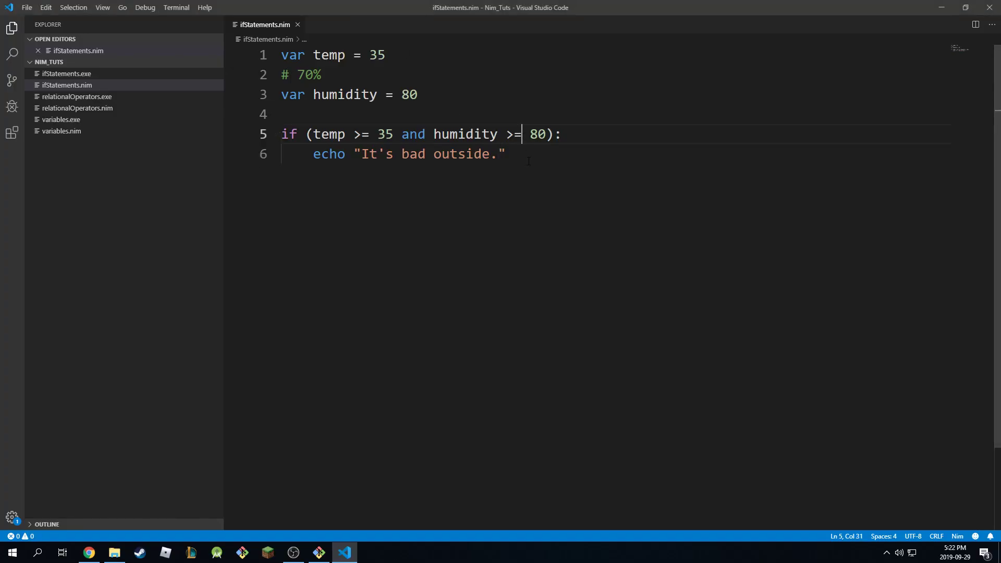
text(<)
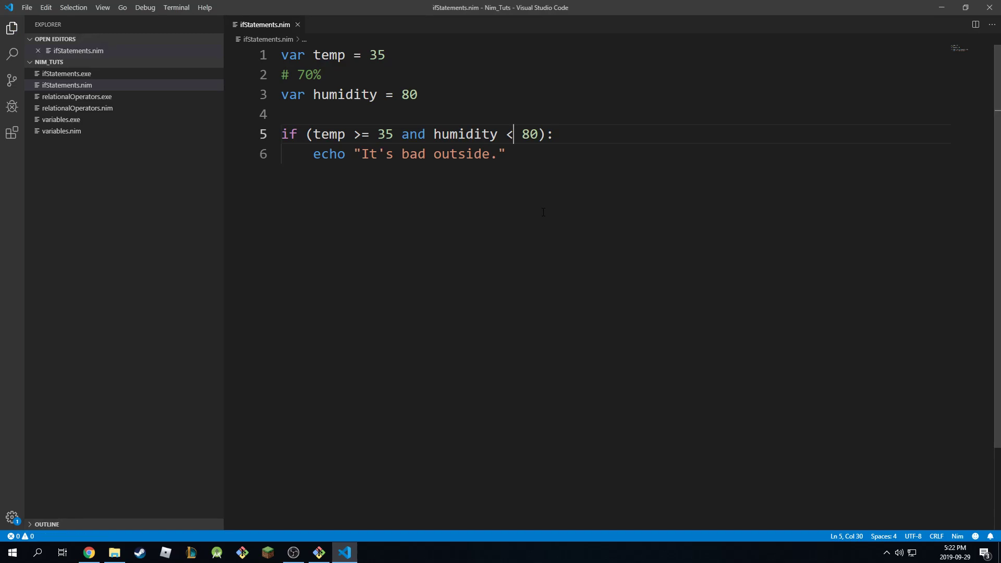
click(318, 553)
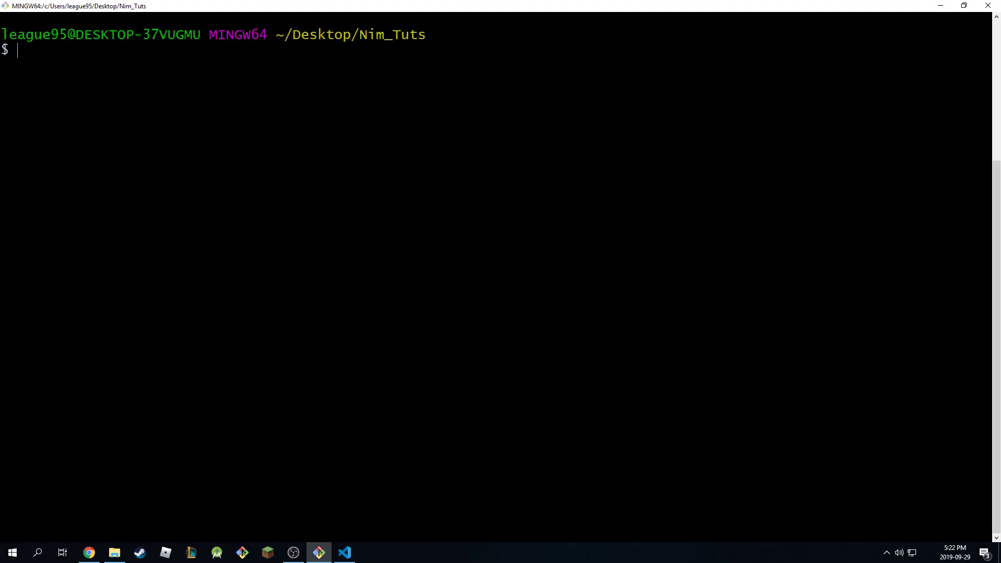
key(Return)
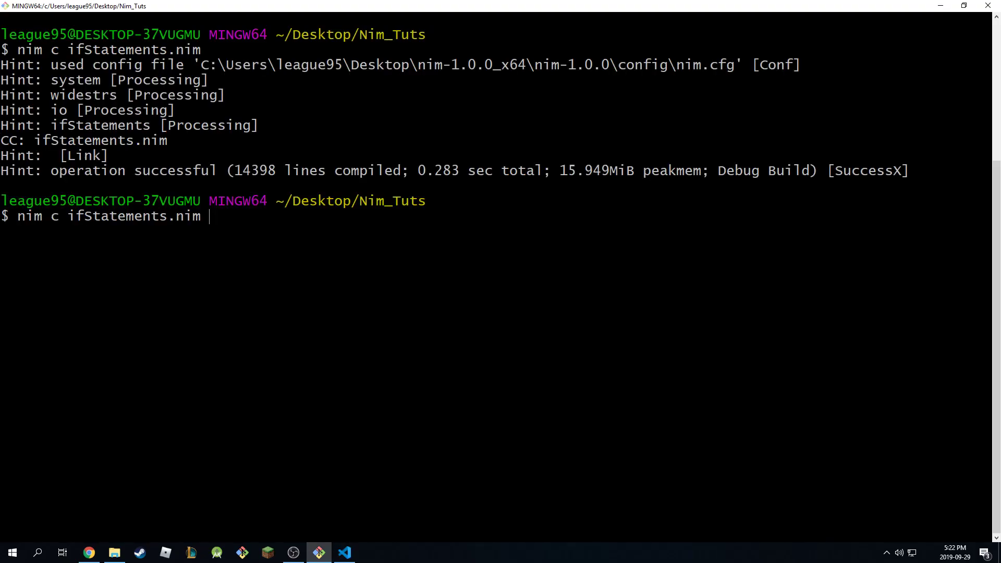
key(Return)
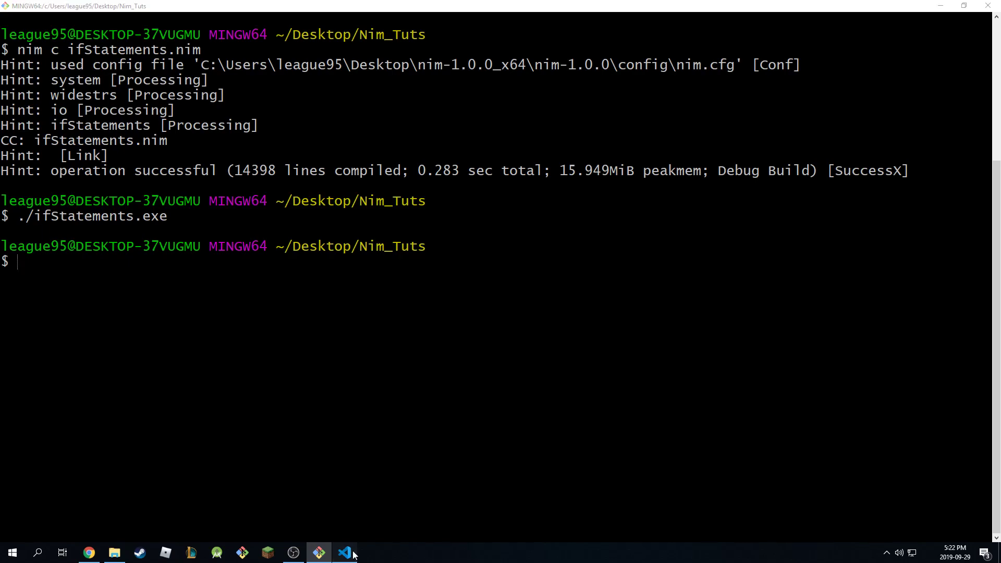
click(343, 552)
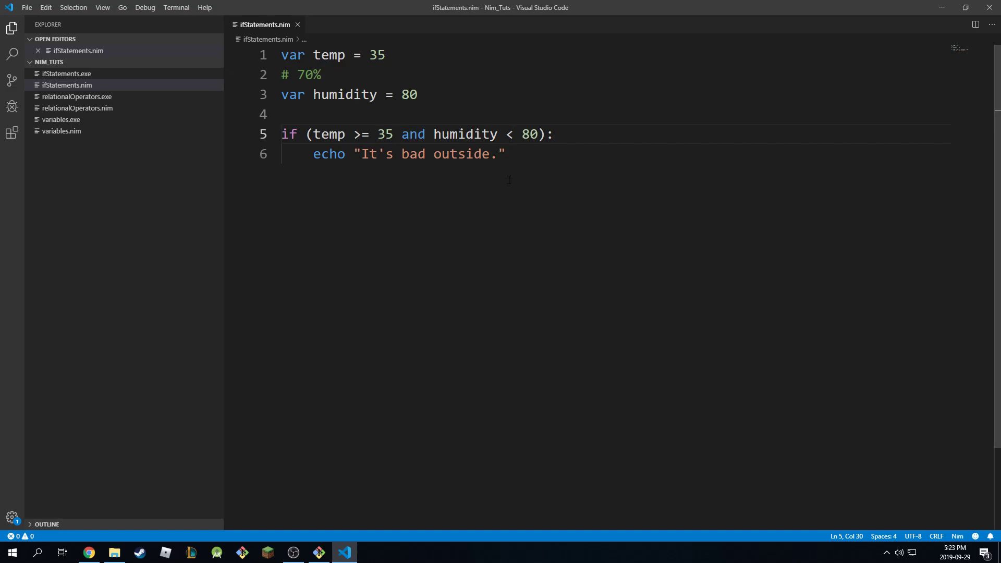
Step: Join the temp and humidity checks with 'or', recompile and run, printing "It's bad outside." again
double_click(413, 135)
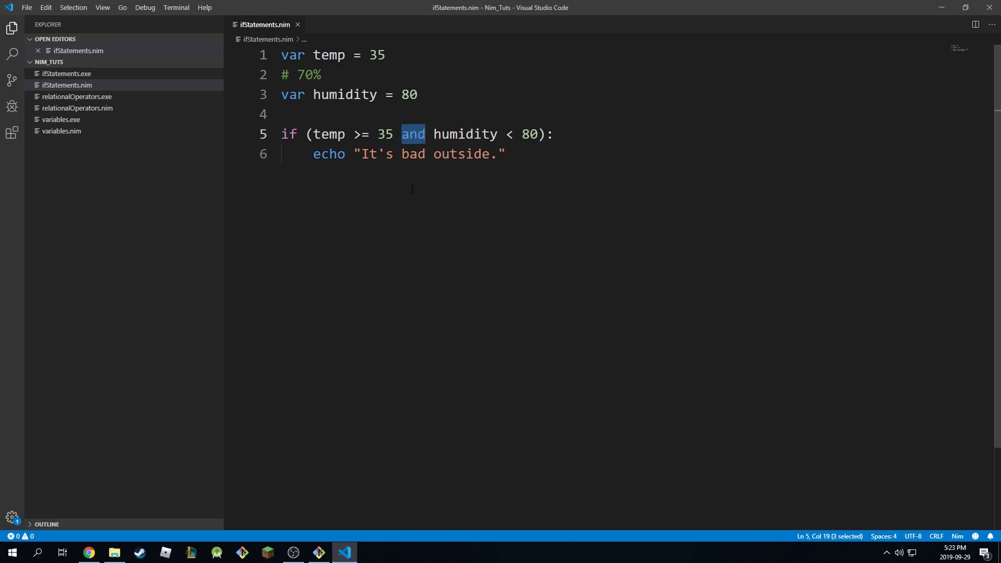
text(or)
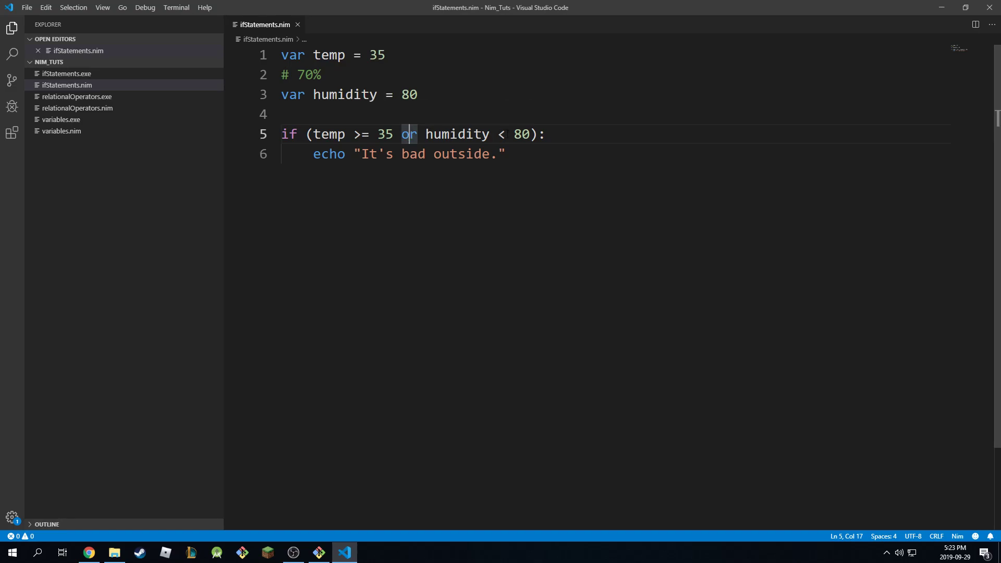
double_click(413, 155)
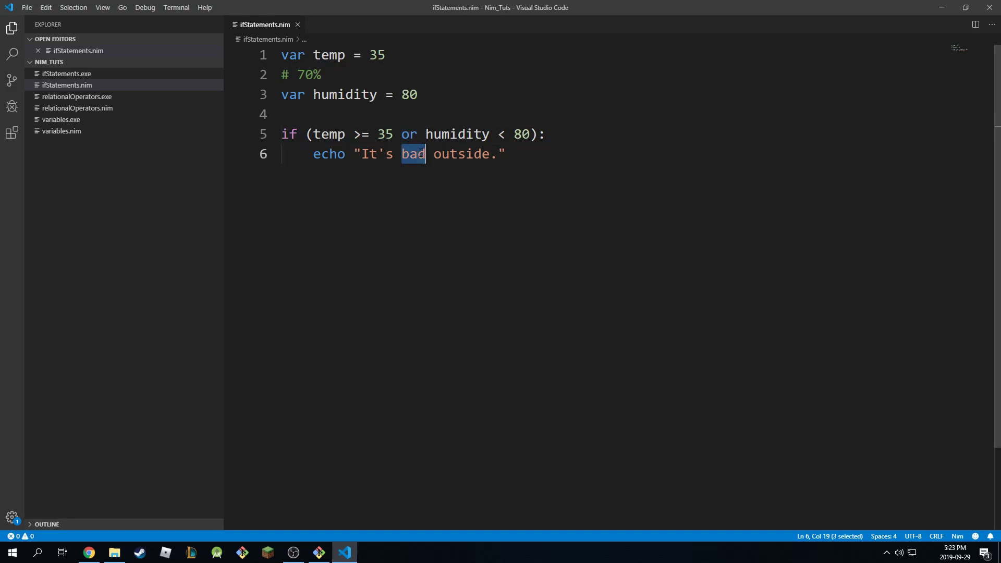
click(405, 155)
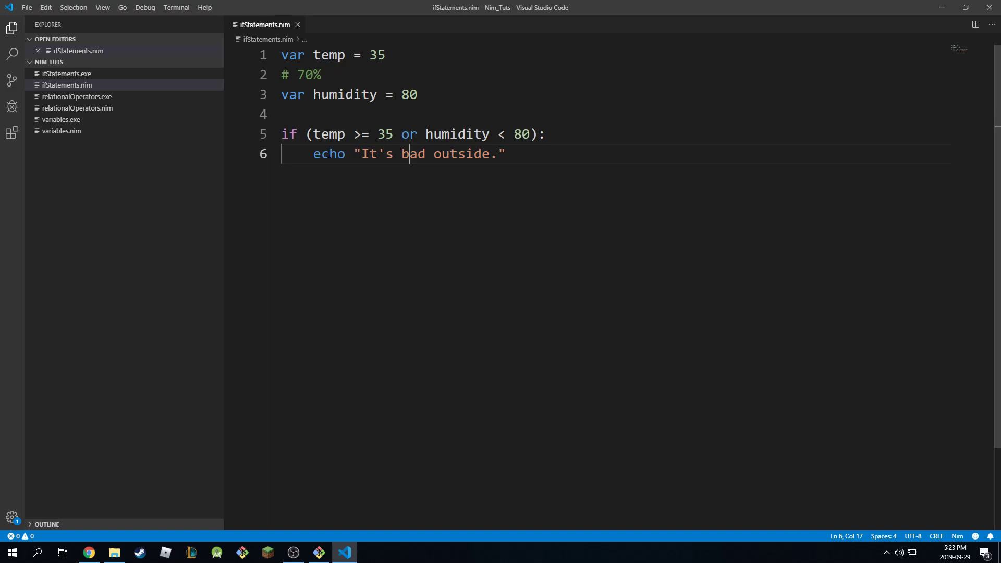
click(448, 154)
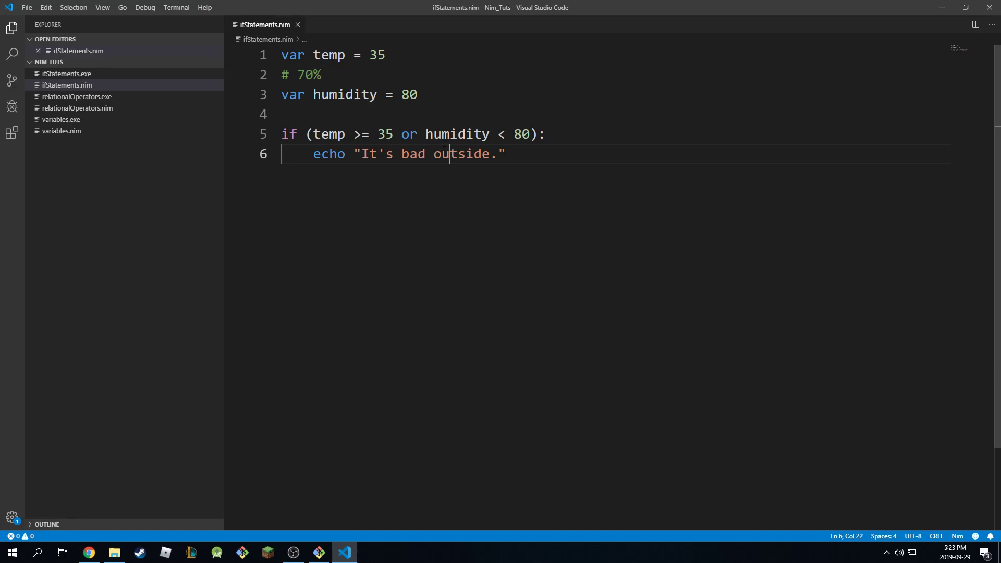
mouse_move(332, 135)
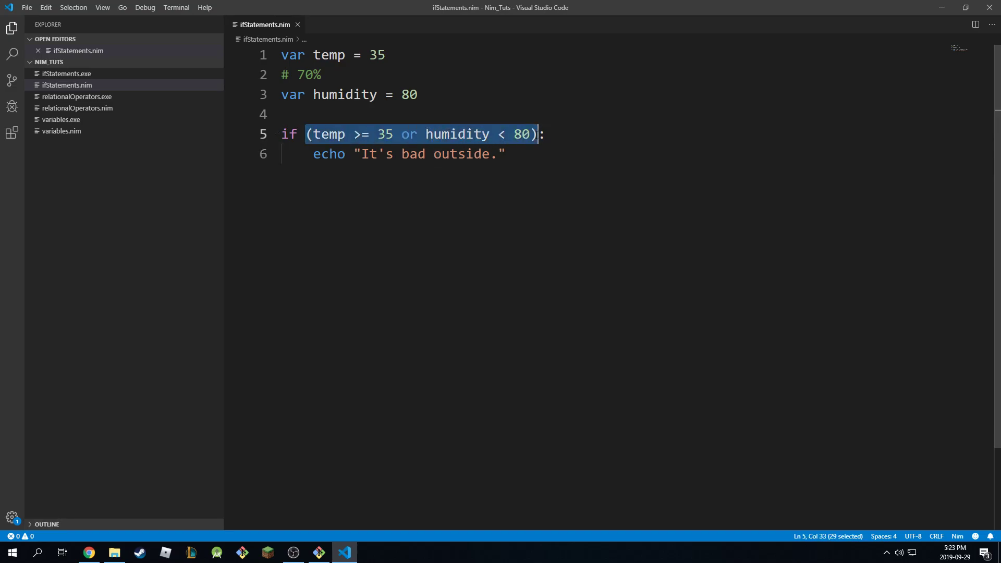
click(318, 553)
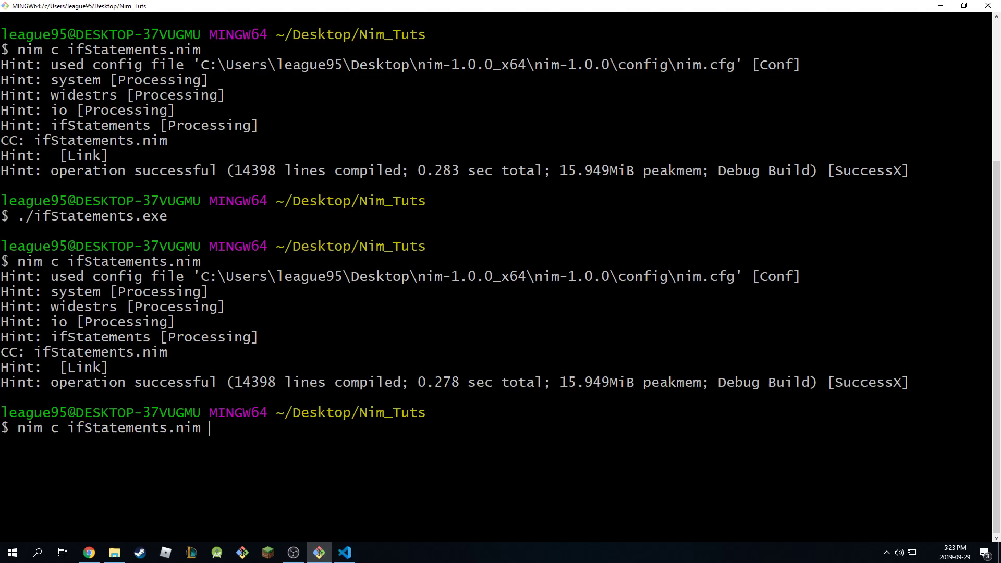
key(Return)
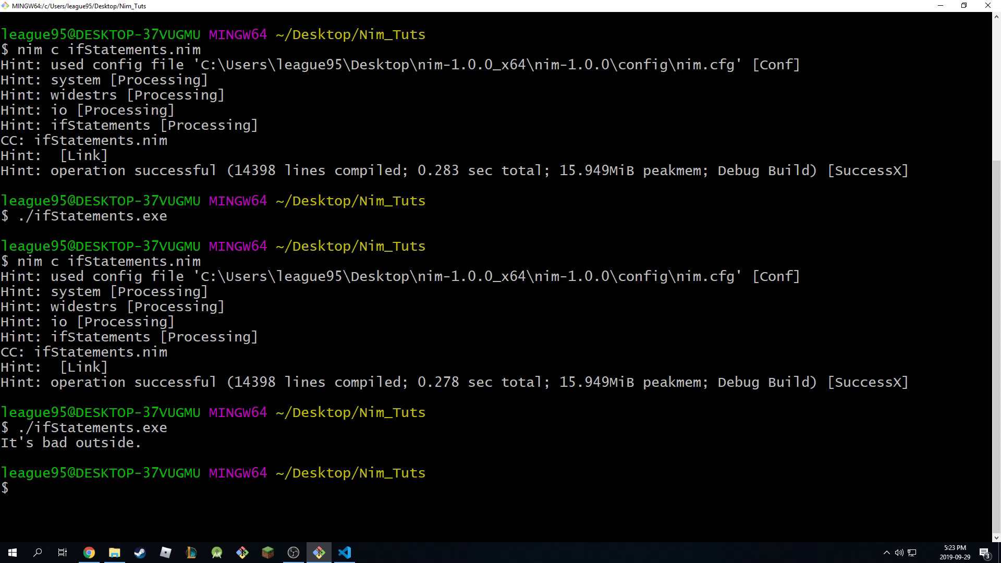
click(343, 552)
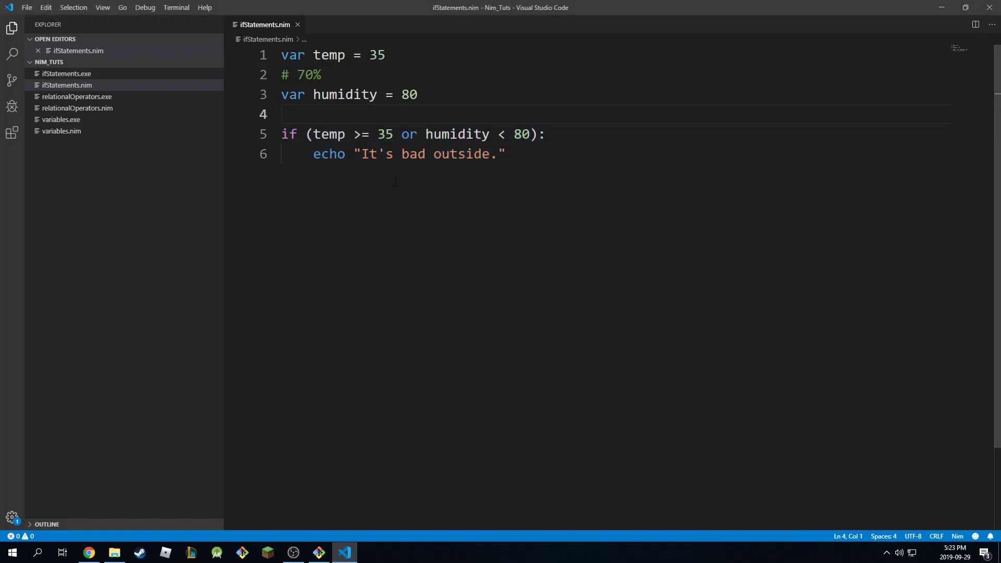
click(531, 135)
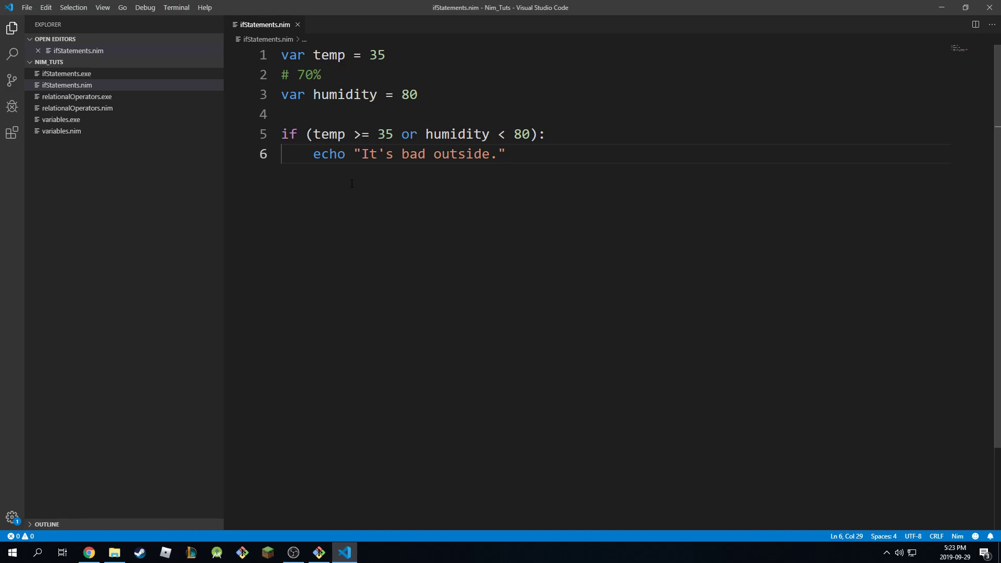
mouse_move(359, 134)
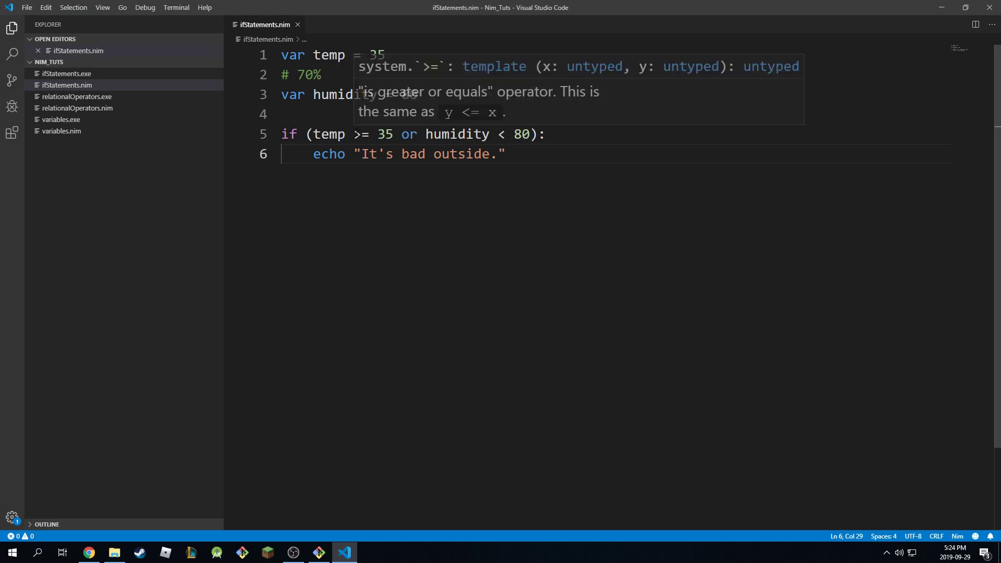
mouse_move(421, 84)
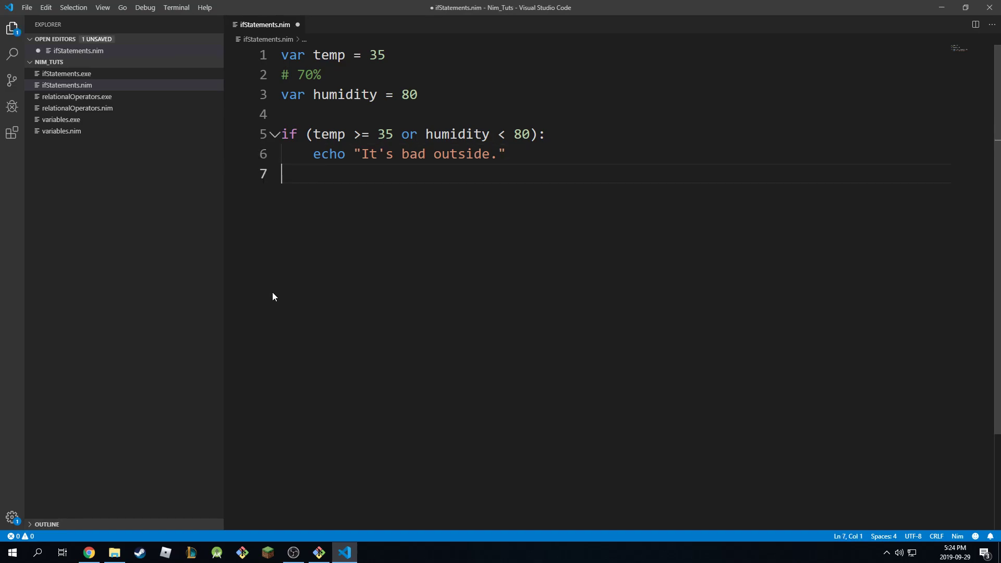
Step: Add an else: branch echoing "it's not bad outside." below the if block
text(else)
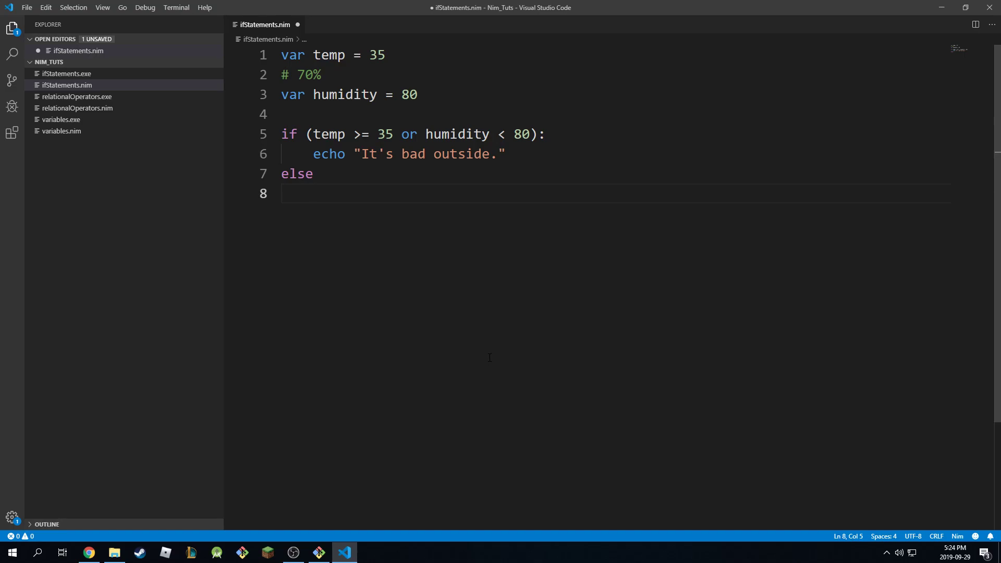
text(echo "")
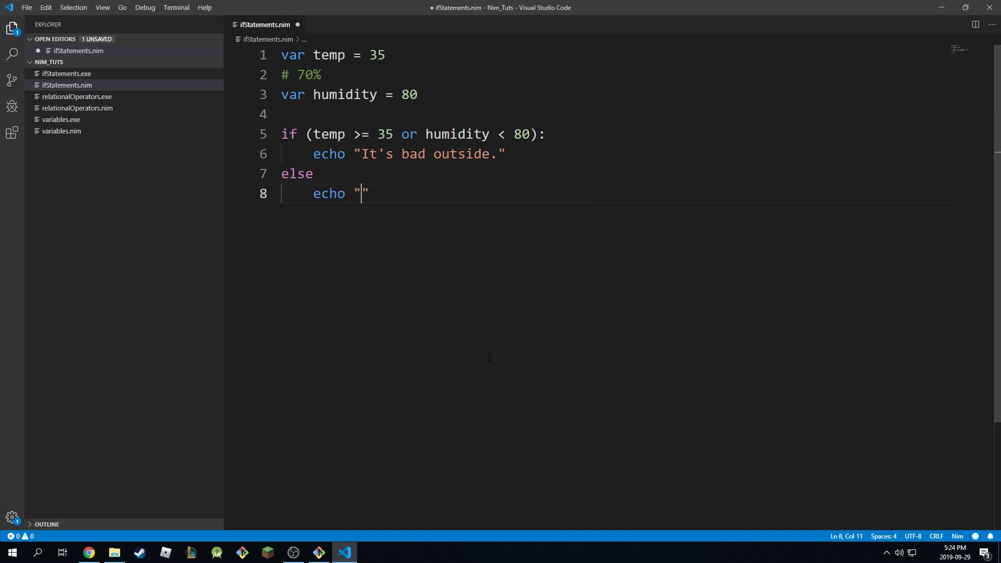
text(it's n)
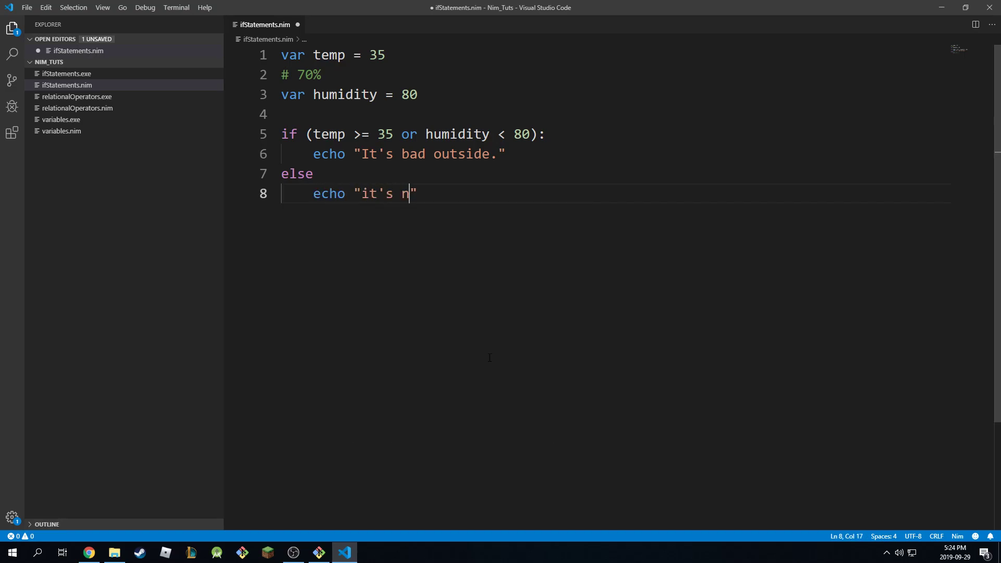
text(ot)
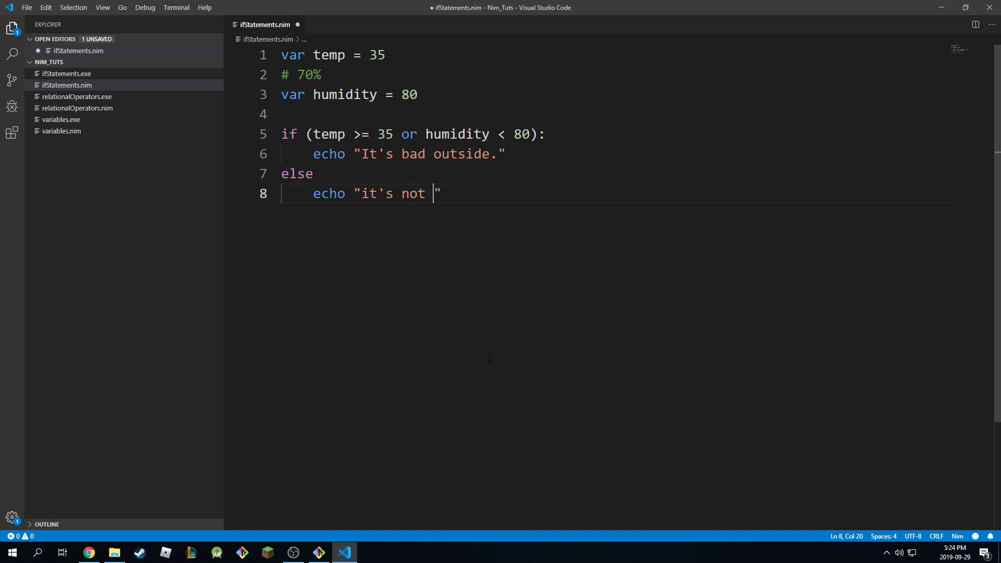
text(bad outside.)
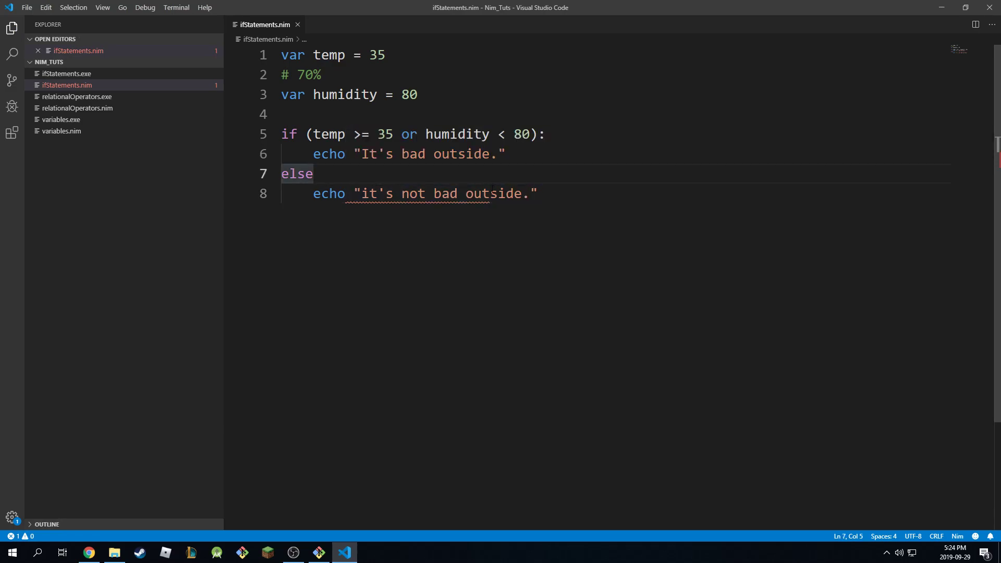
text(:)
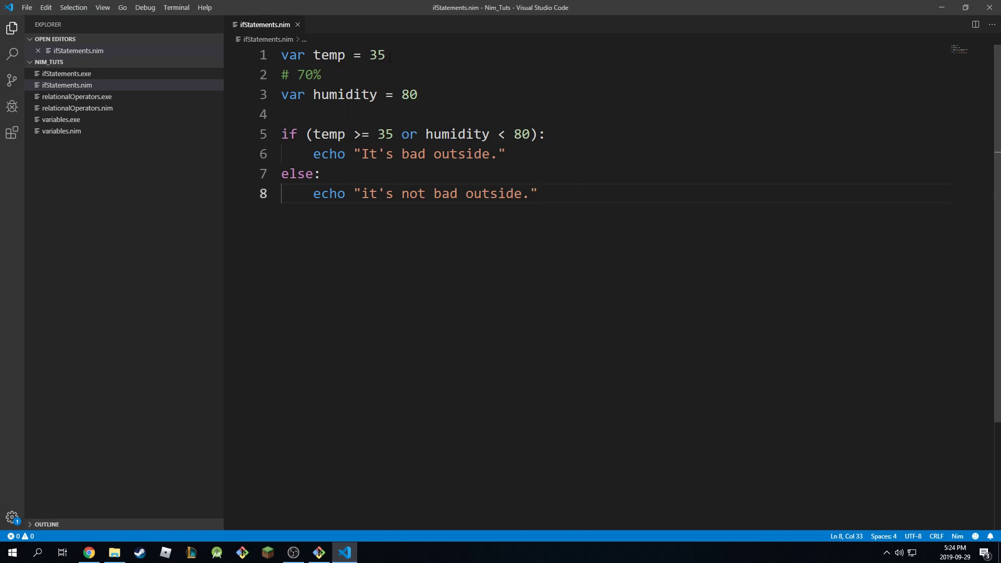
Step: Change temp from 35 to 34 and switch to the Git Bash terminal
double_click(376, 55)
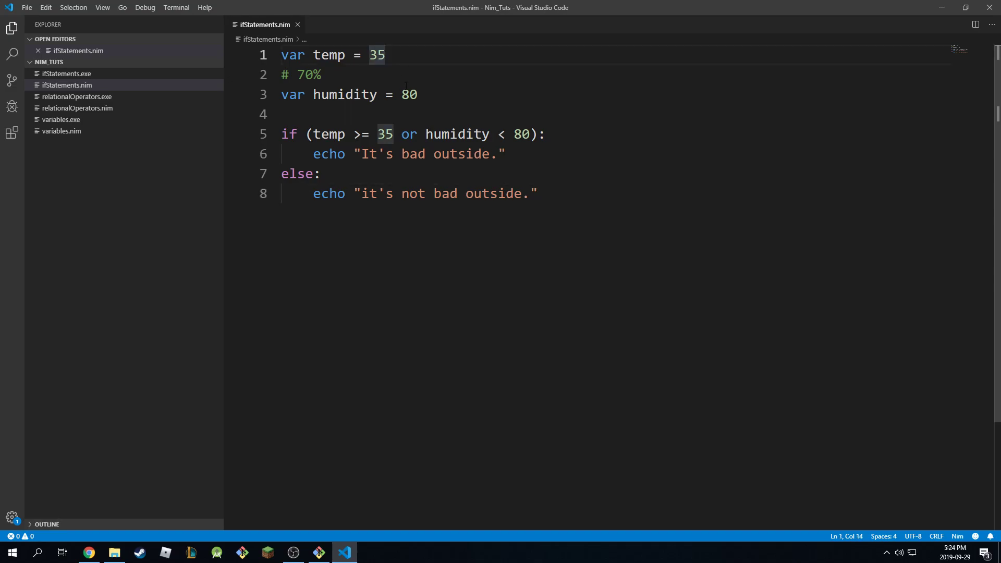
text(4)
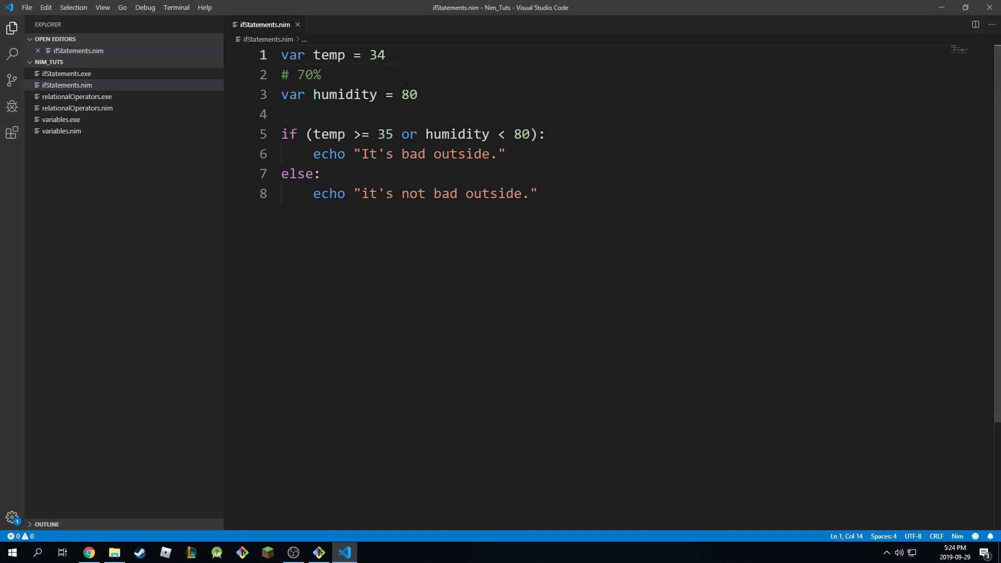
double_click(385, 134)
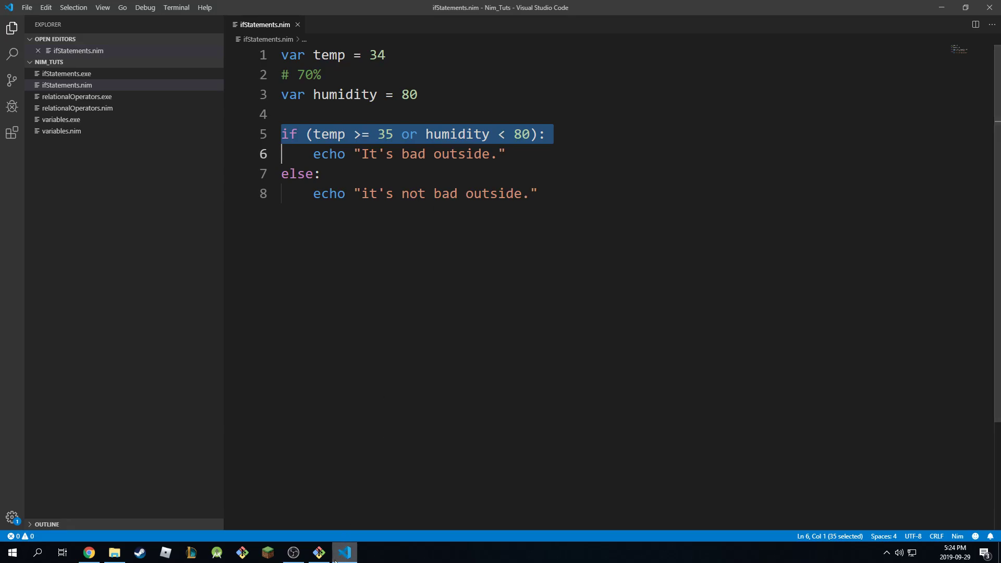
click(316, 552)
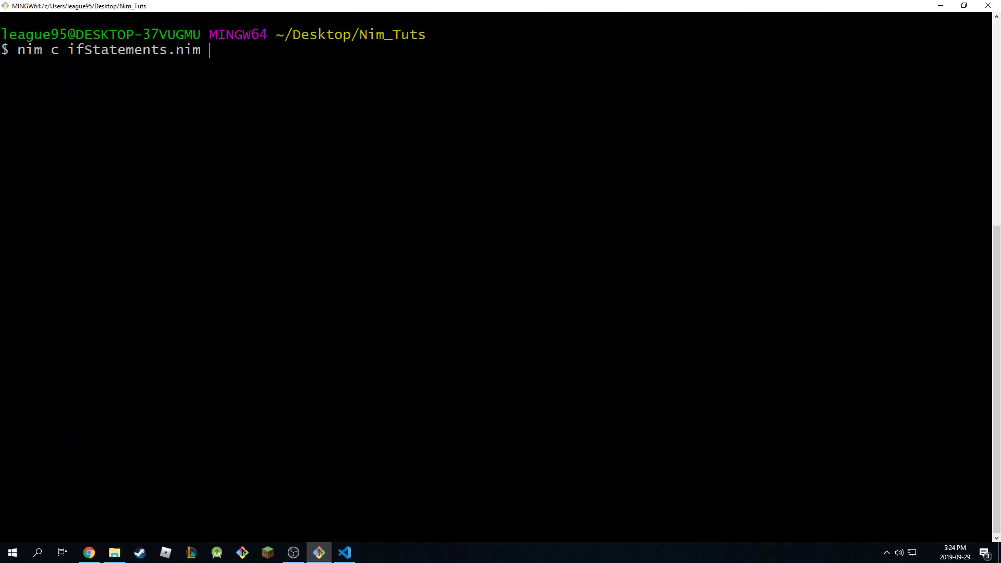
Step: Compile with nim c ifStatements.nim and run ./ifStatements.exe, printing "it's not bad outside."
key(Return)
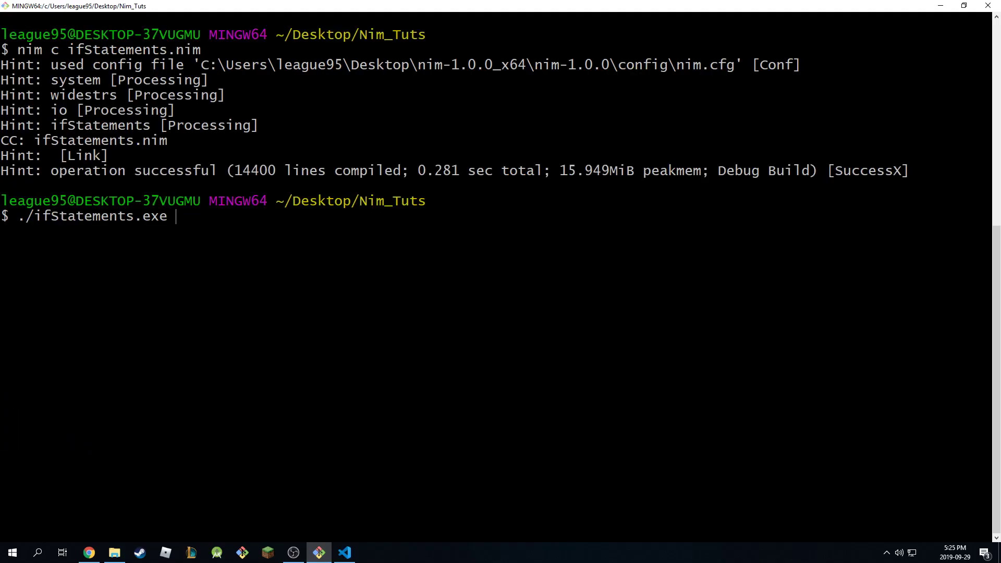
key(Return)
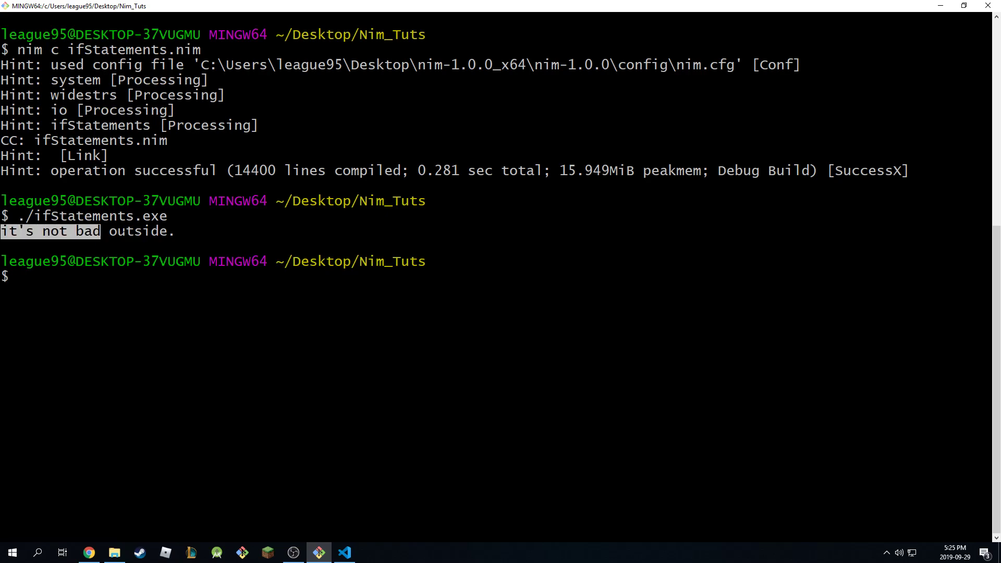
click(343, 552)
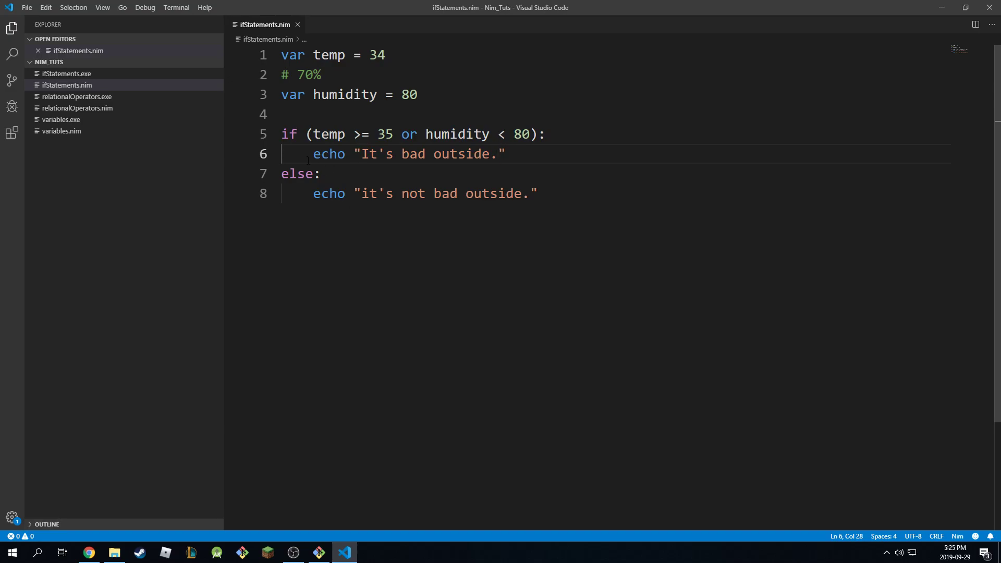
Step: Add a new line after the first echo with the condition elif (temp <= 34):
click(539, 194)
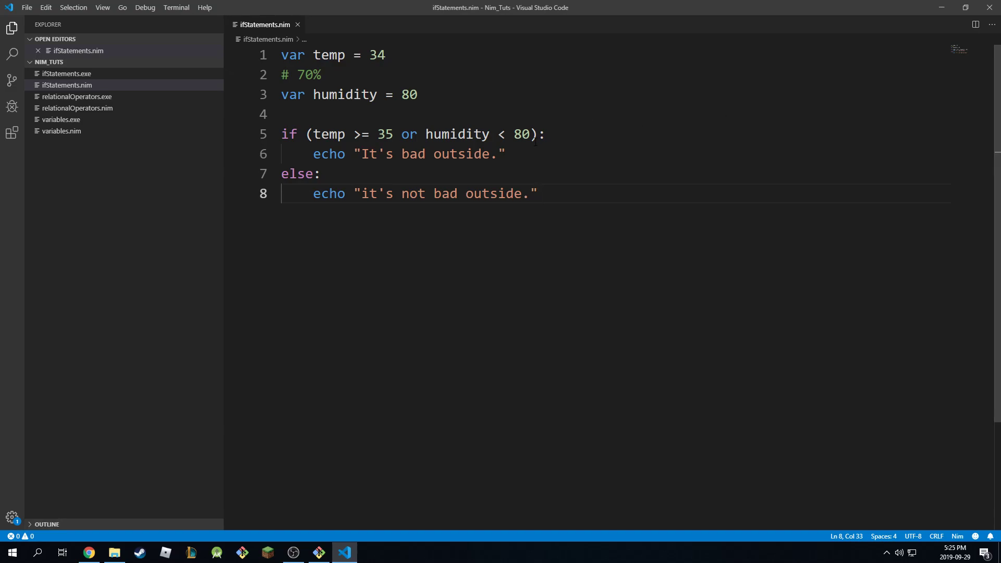
key(Enter)
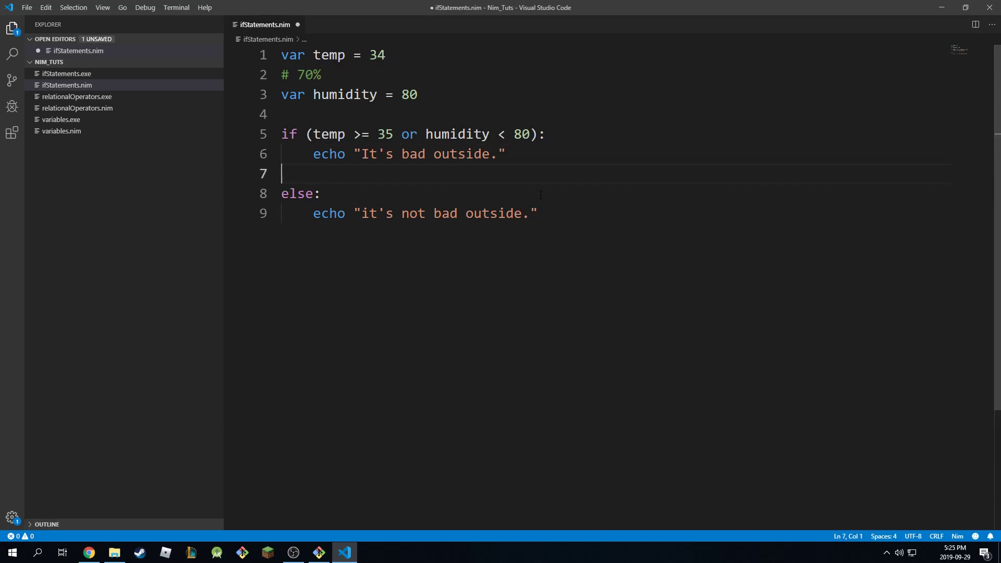
text(elif)
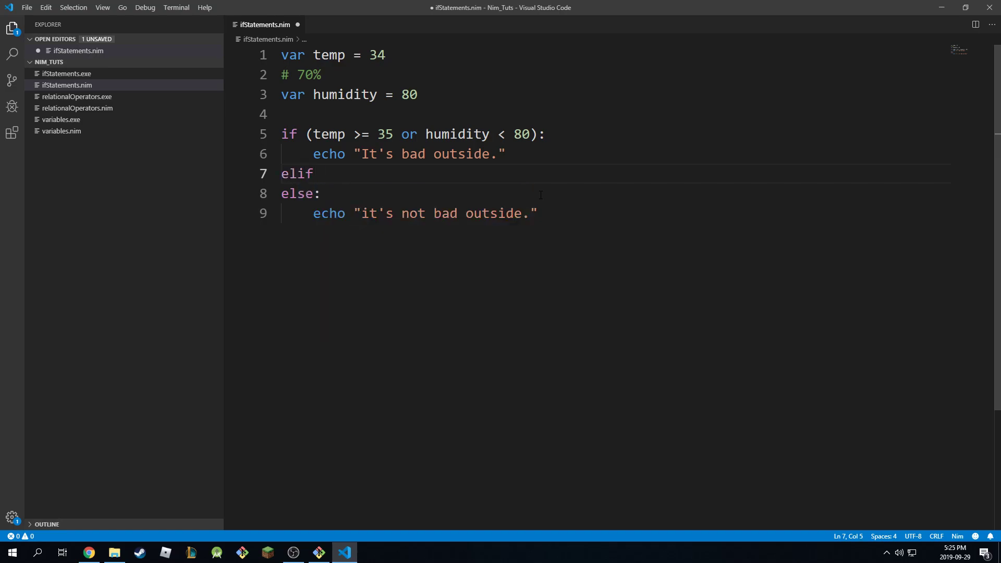
text(:)
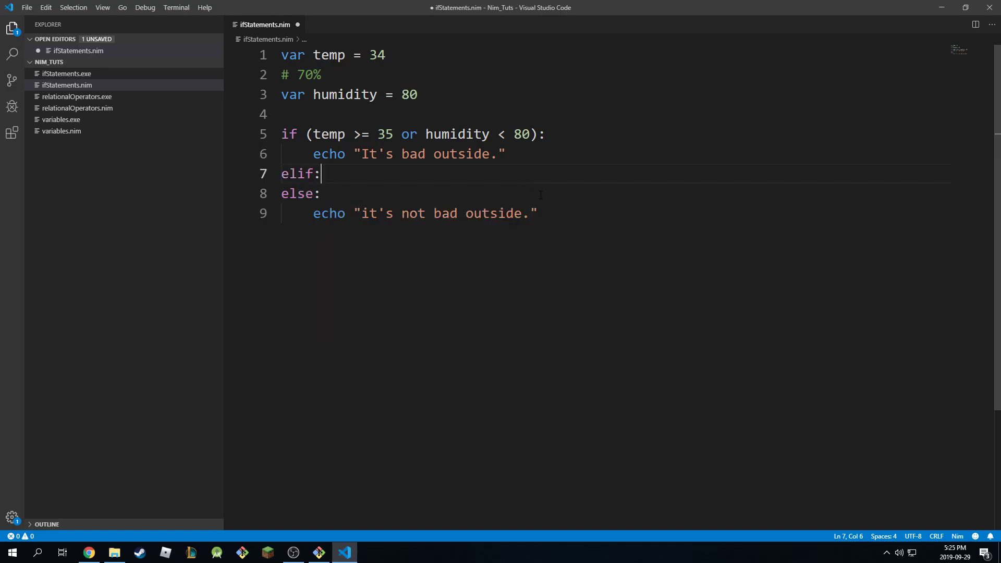
text(())
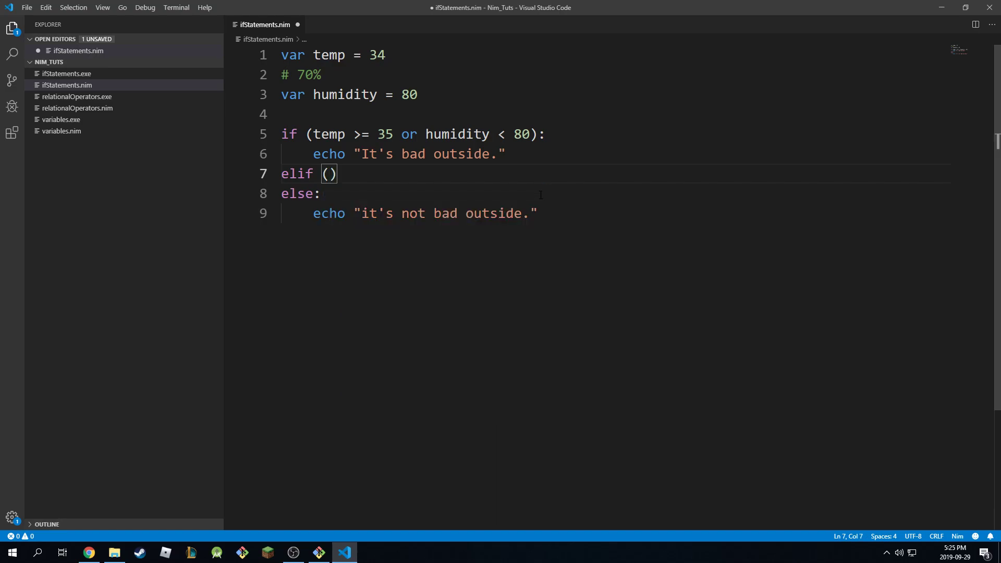
text(temp <)
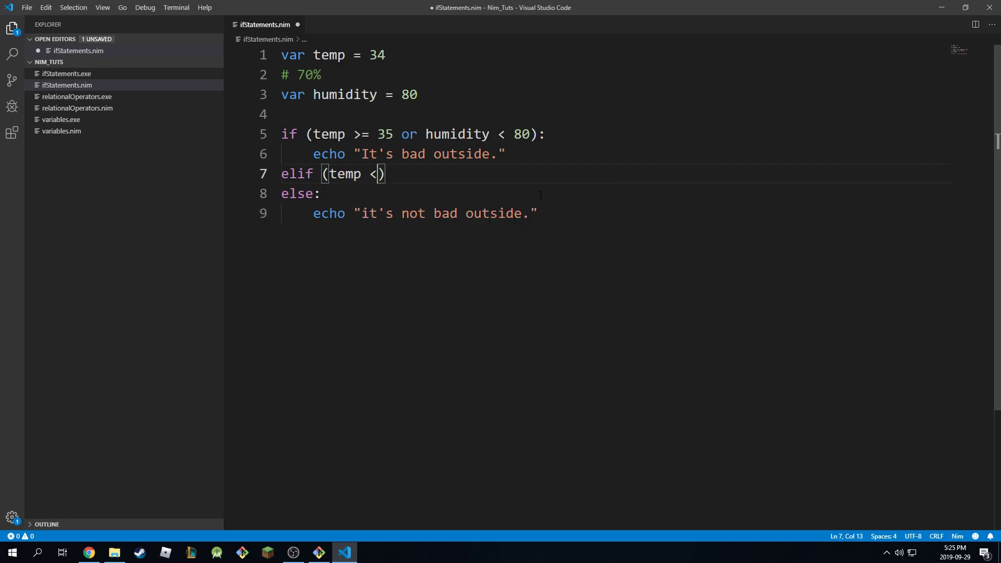
text(= 34)
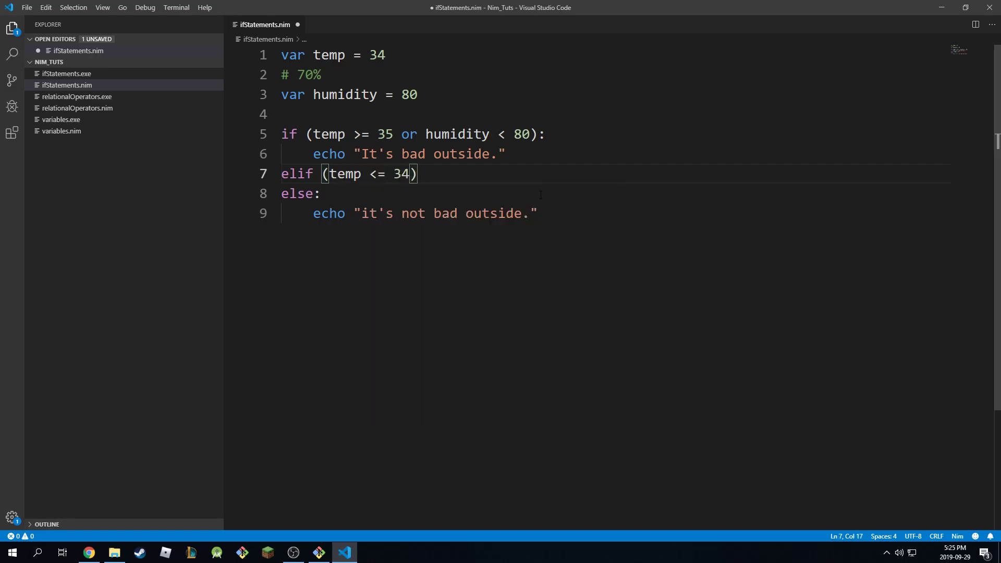
Step: Give the elif branch the body echo "It's meh." and save the file
key(Enter)
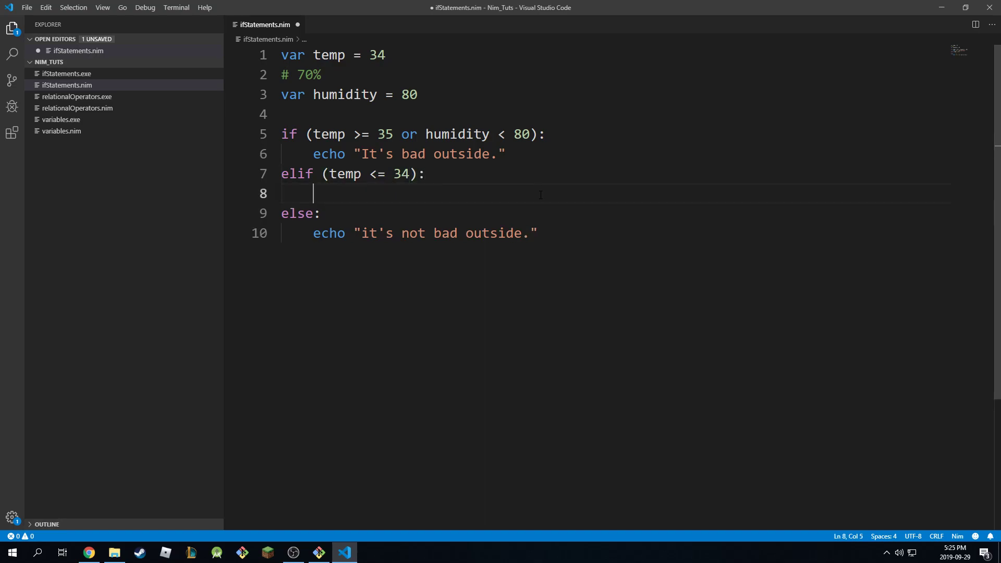
text(echo "")
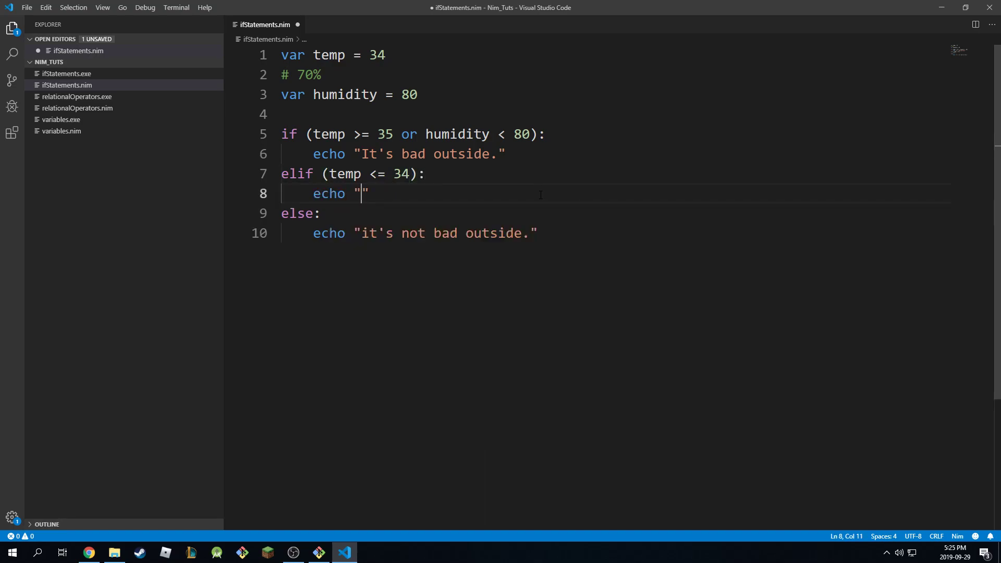
text(It's meh.)
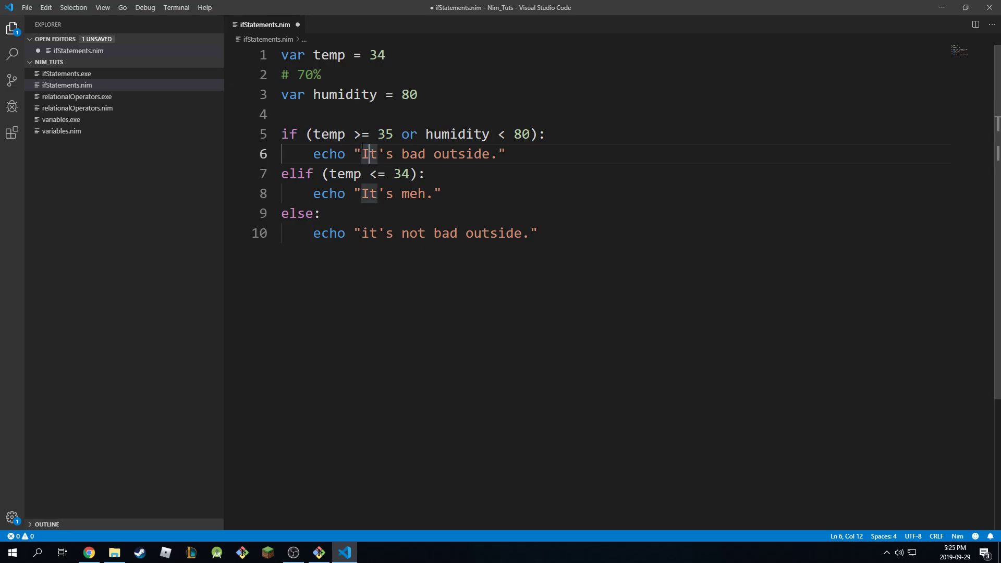
double_click(296, 174)
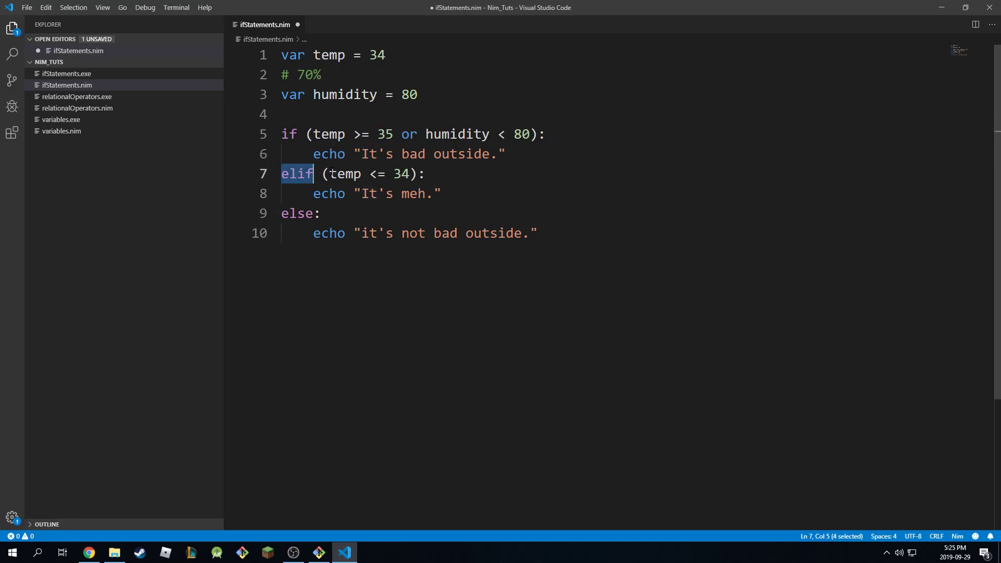
click(424, 193)
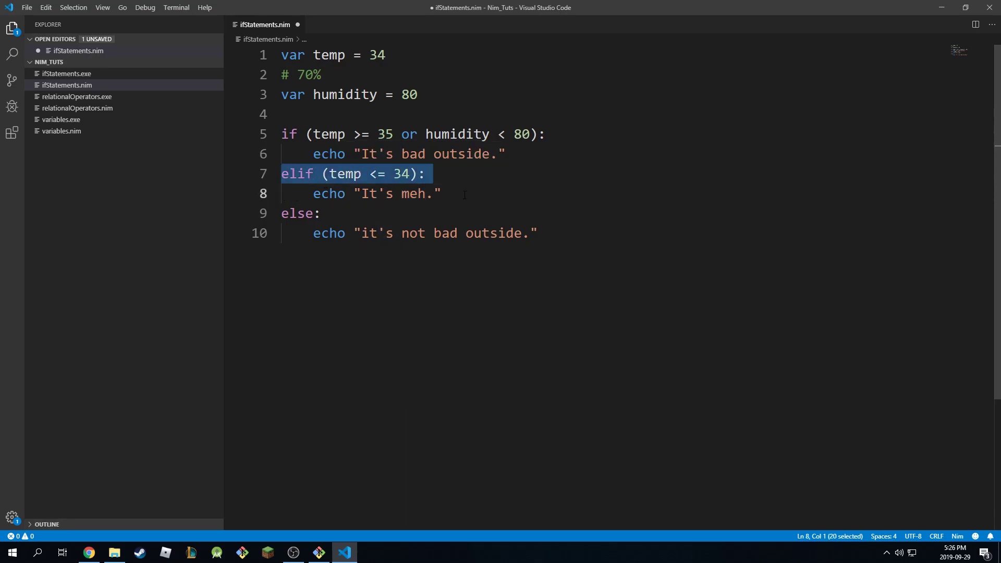
click(539, 233)
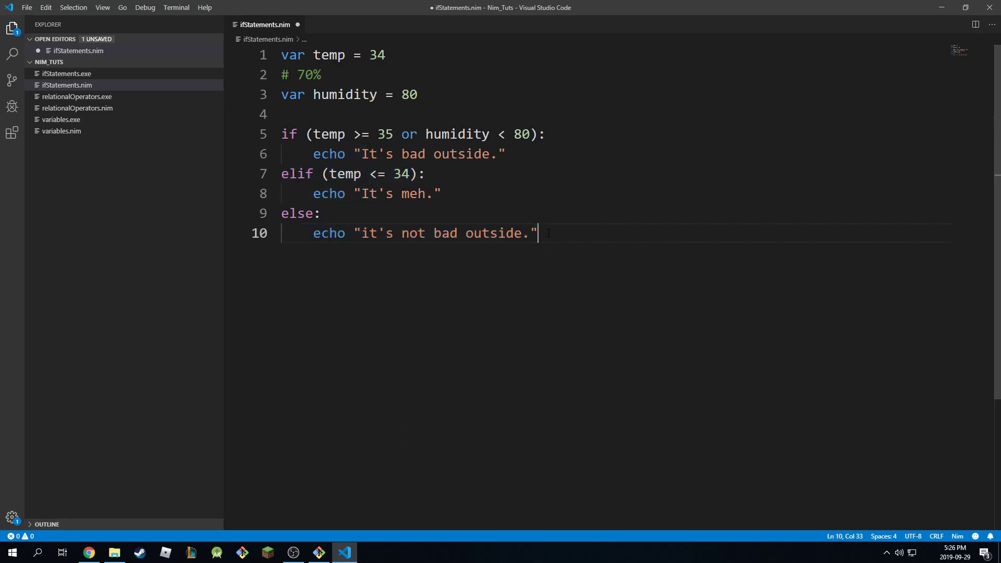
key(ctrl+s)
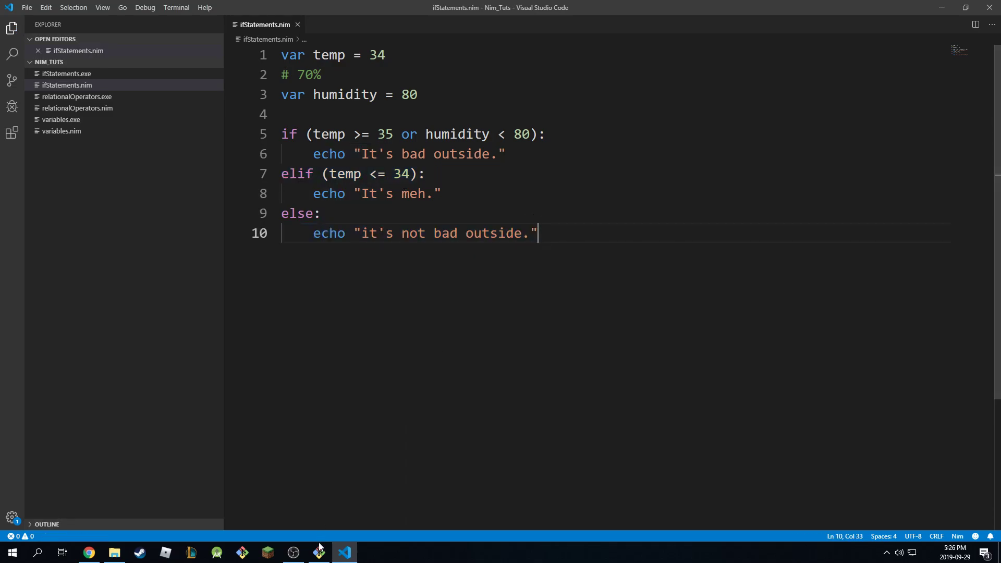
click(318, 553)
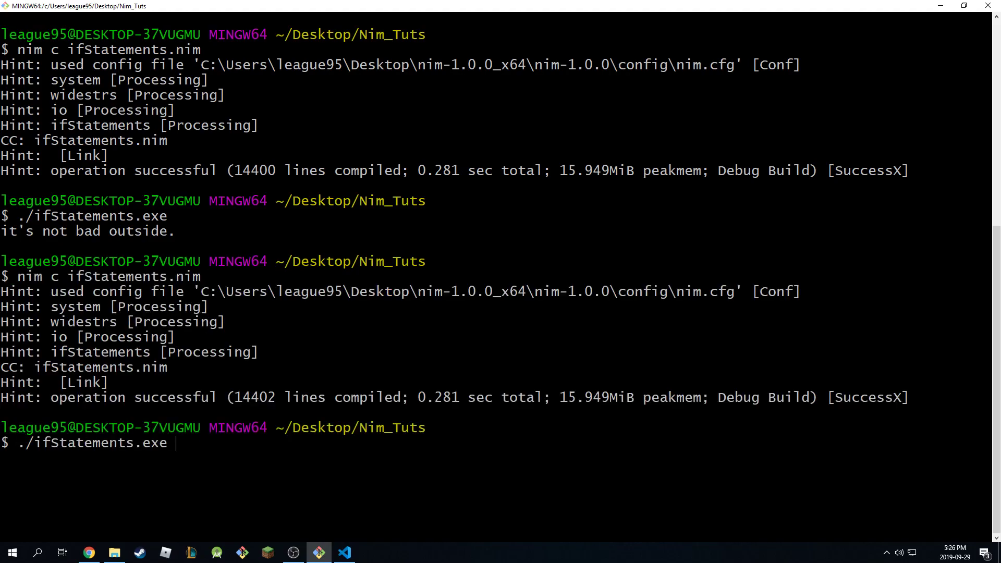
Step: Run the rebuilt ./ifStatements.exe so it prints "It's meh.", then return to the editor
key(Return)
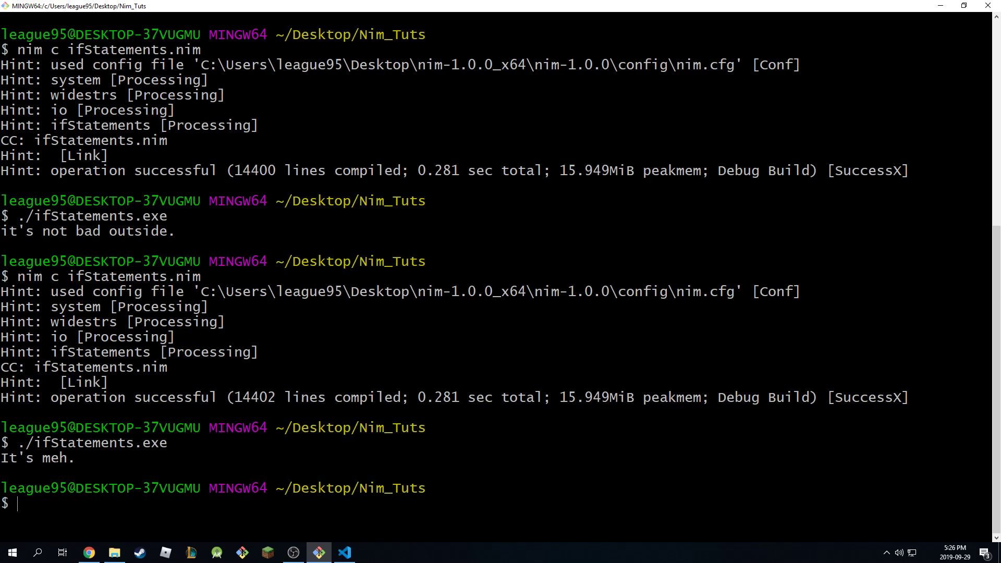
click(343, 552)
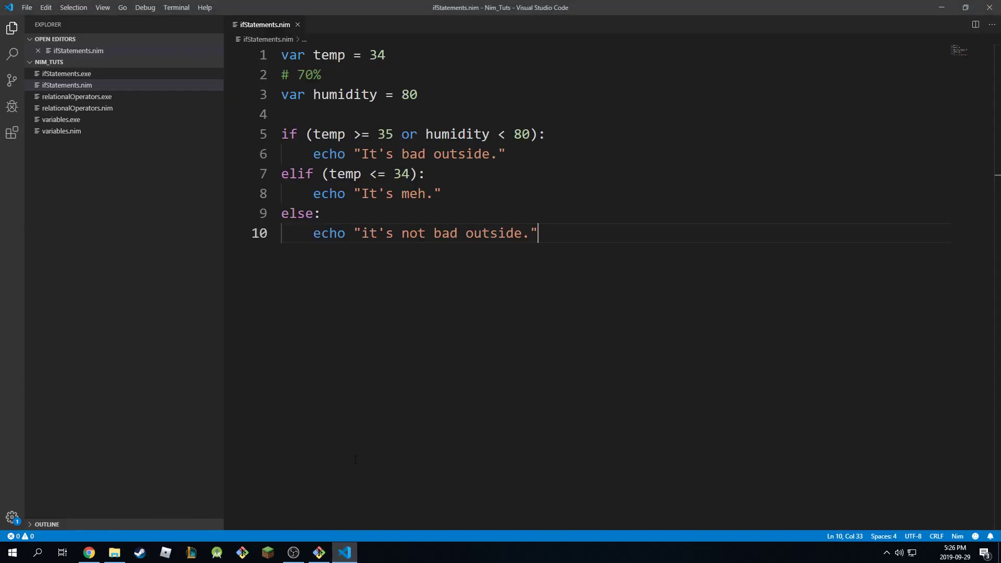
mouse_move(471, 196)
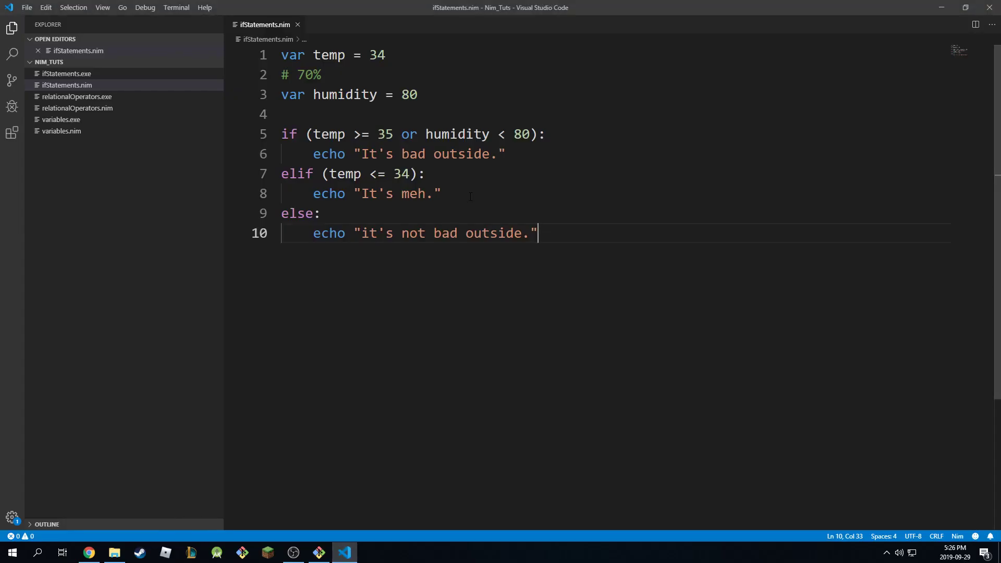